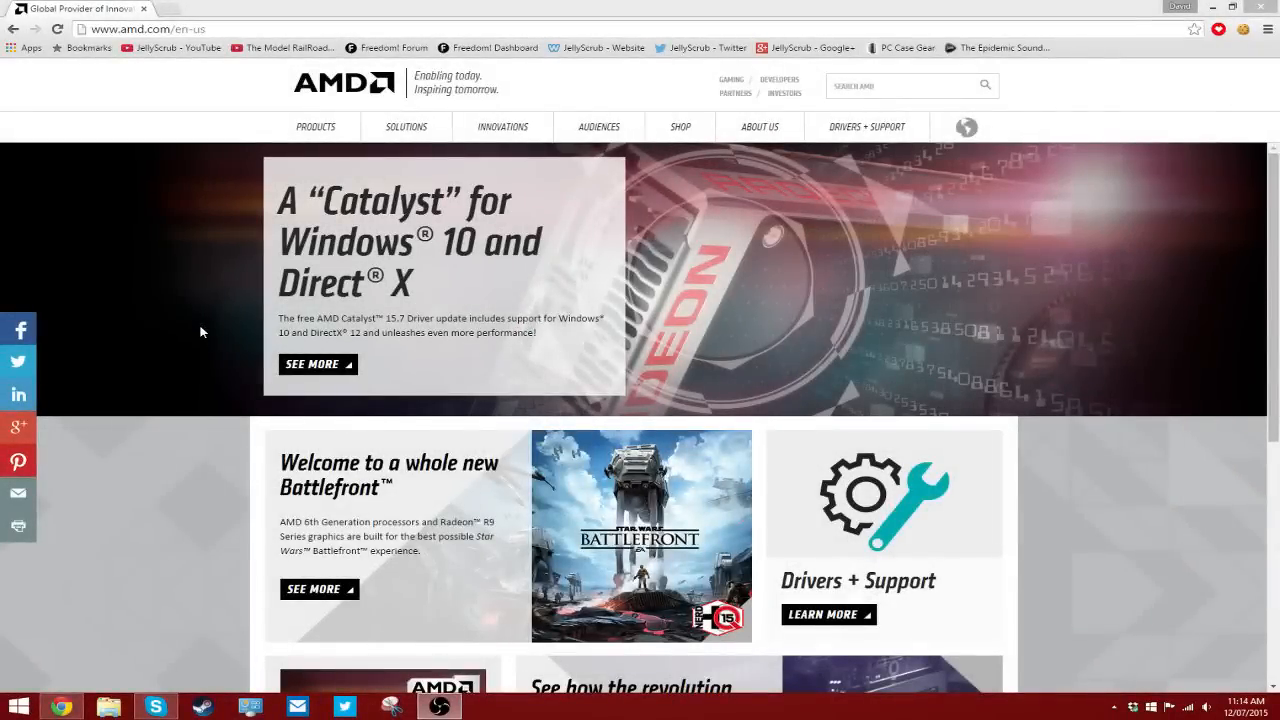
Go to the Catalyst 15.7 driver download page and scroll through its driver list
scroll("down", 3)
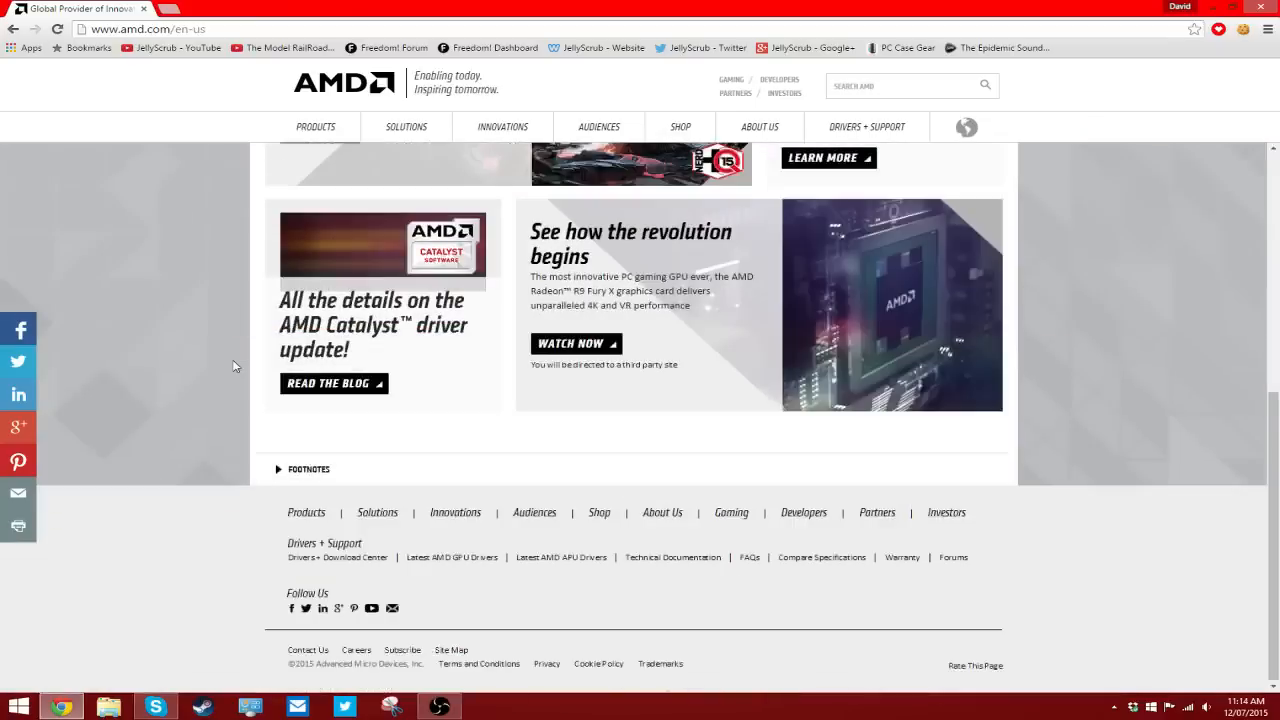
scroll("up", 3)
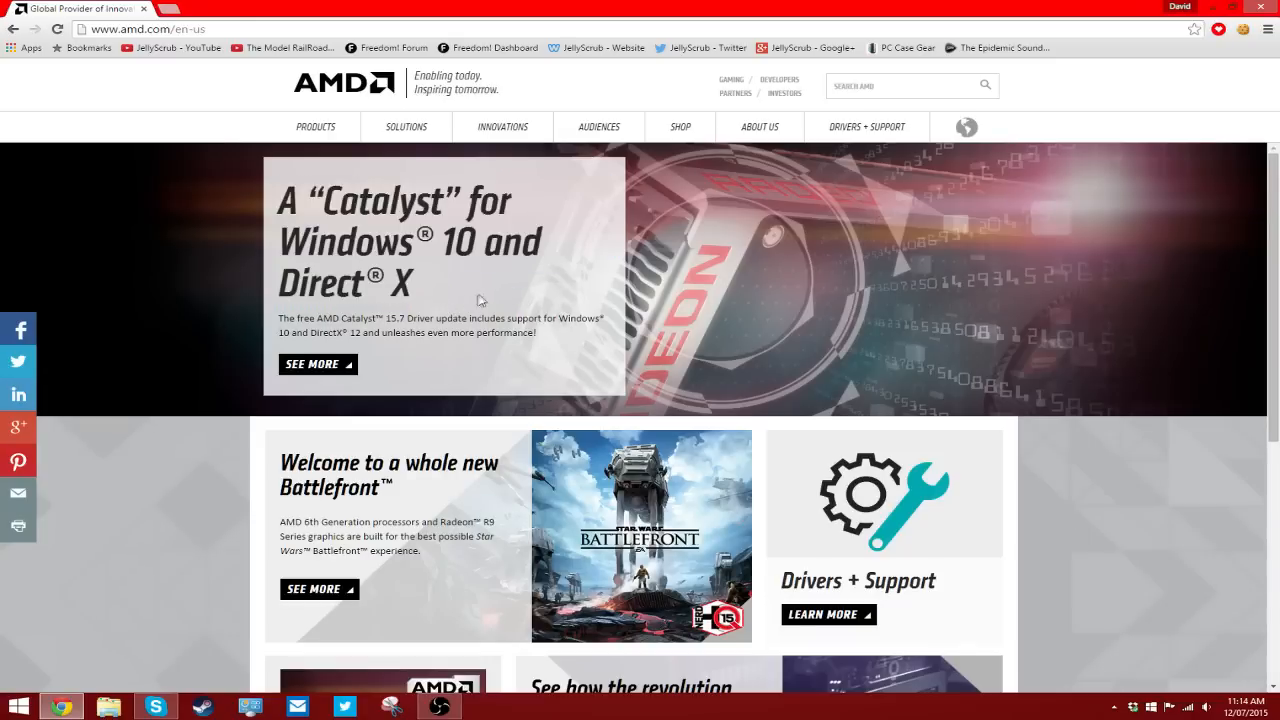
left_click(316, 364)
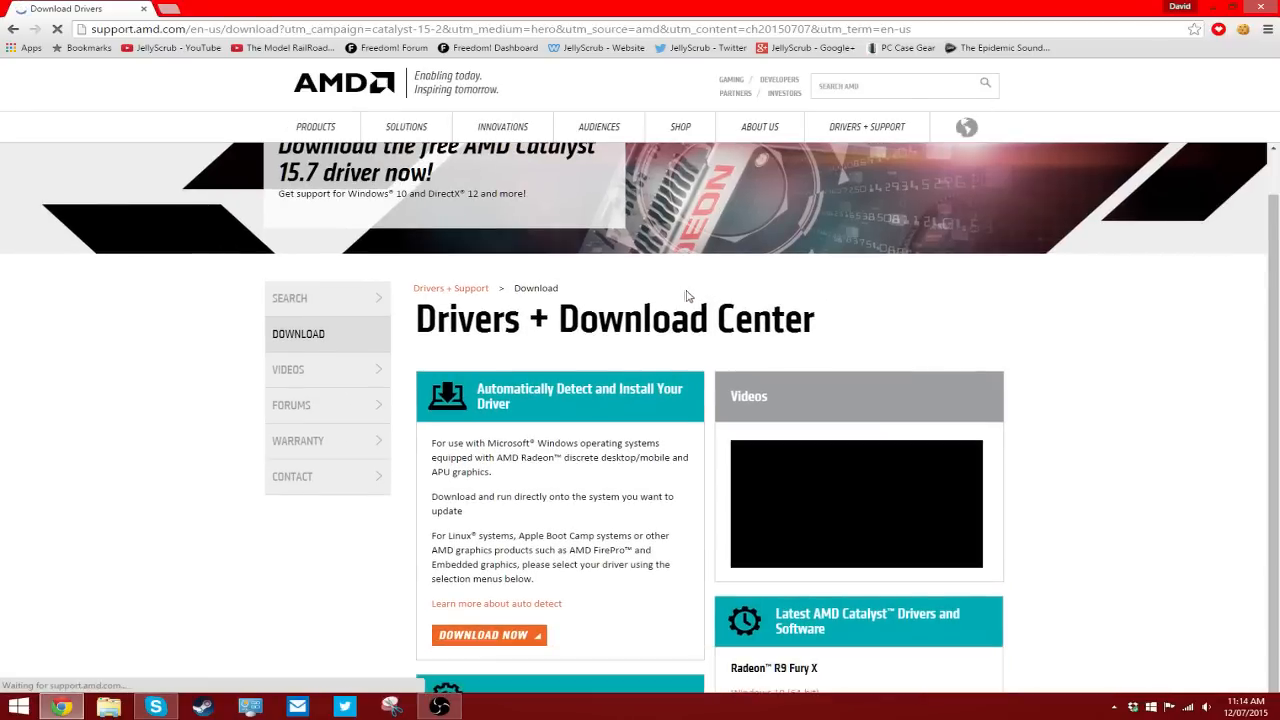
scroll("down", 3)
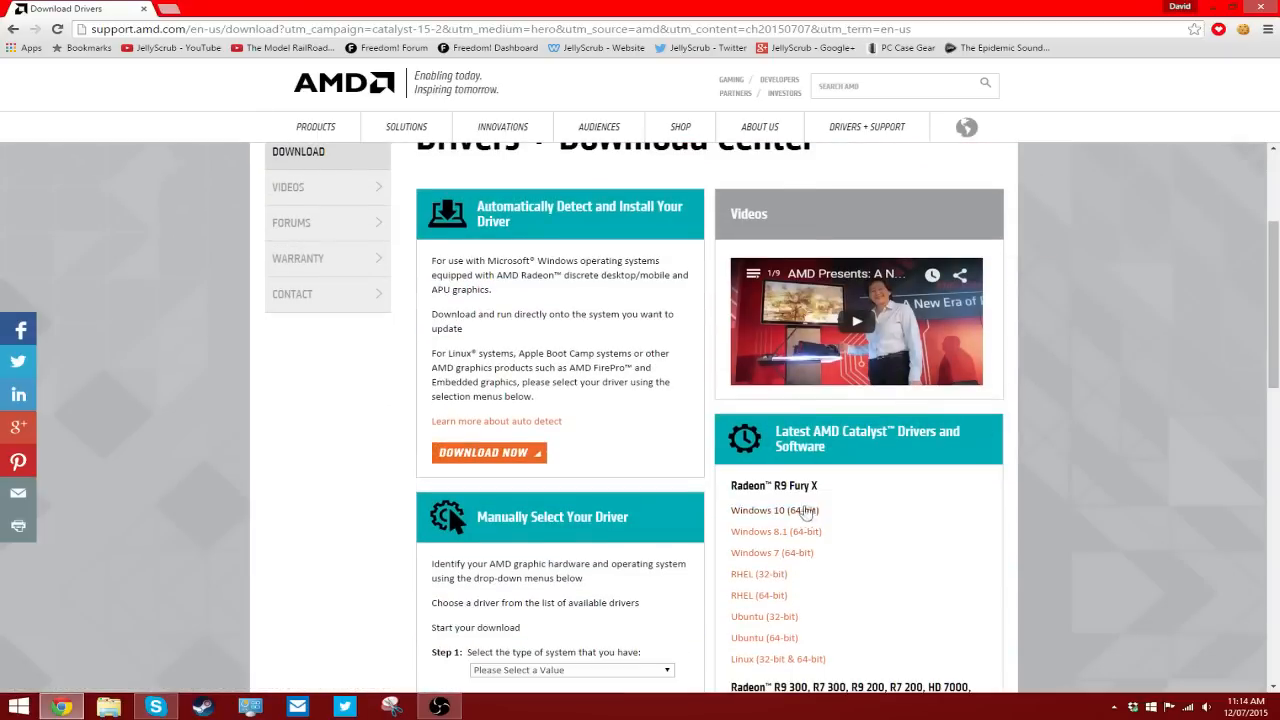
scroll("down", 3)
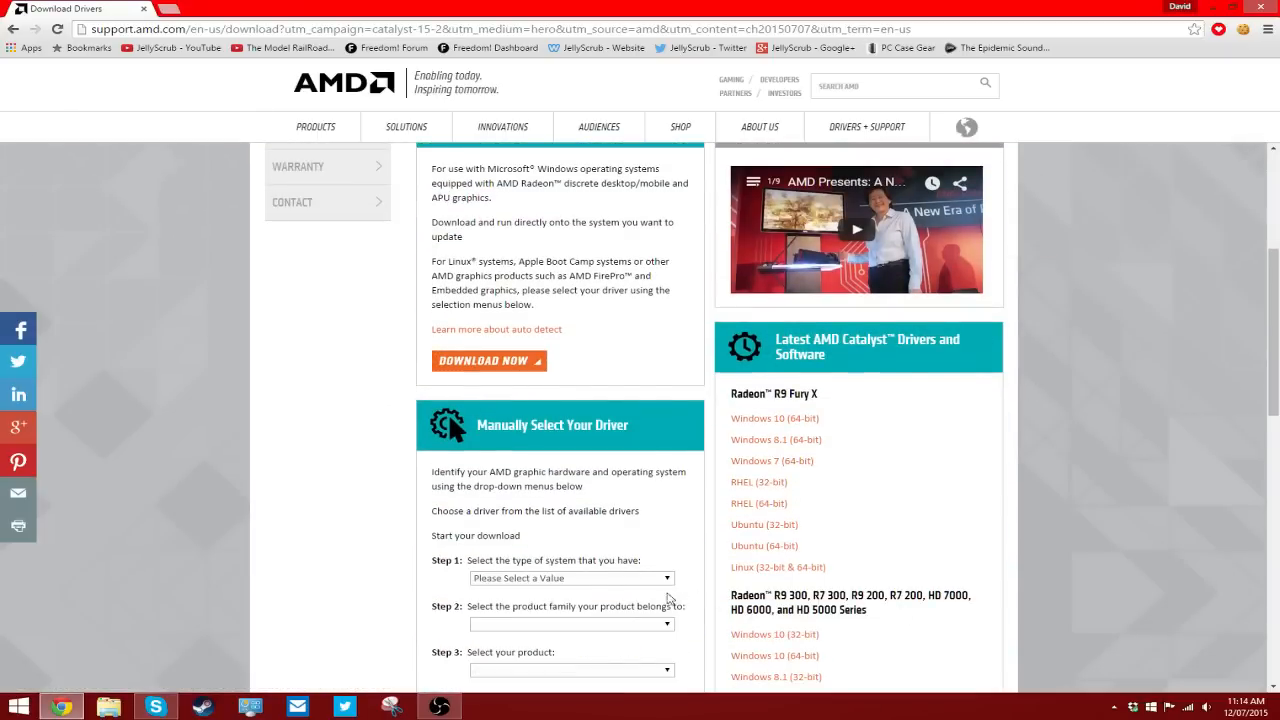
mouse_move(868, 388)
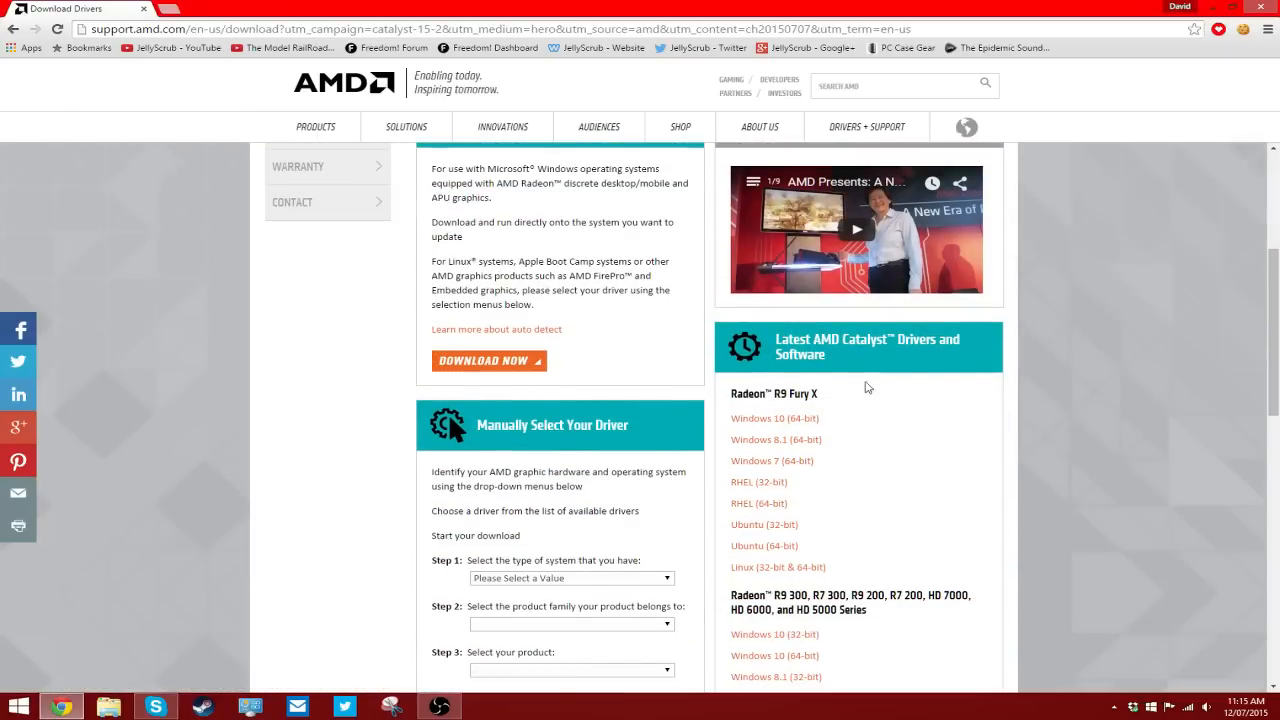
scroll("down", 3)
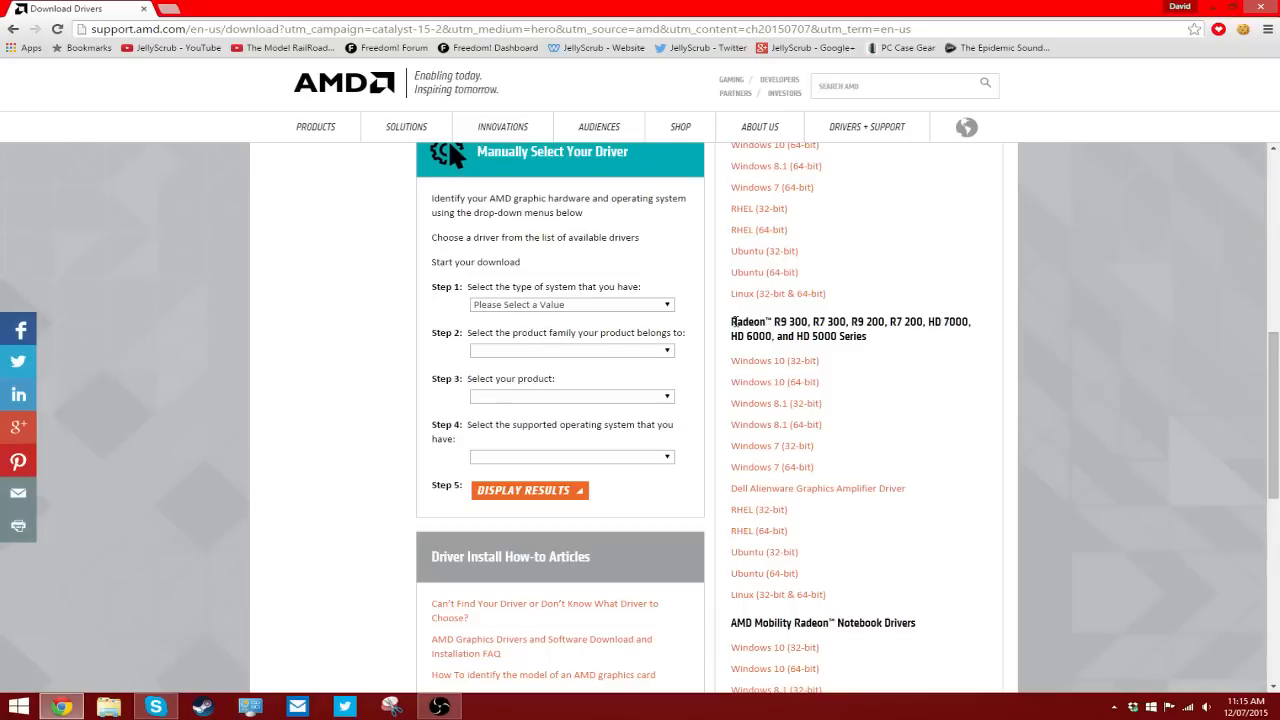
scroll("up", 3)
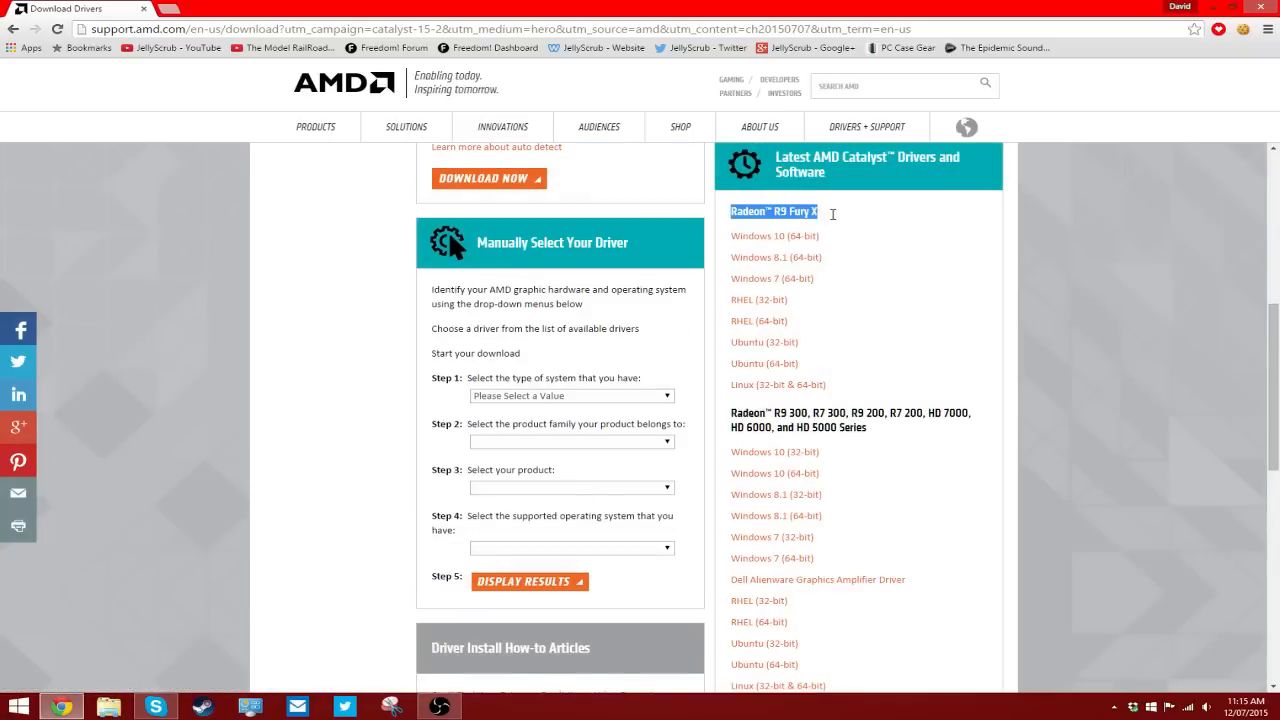
scroll("down", 3)
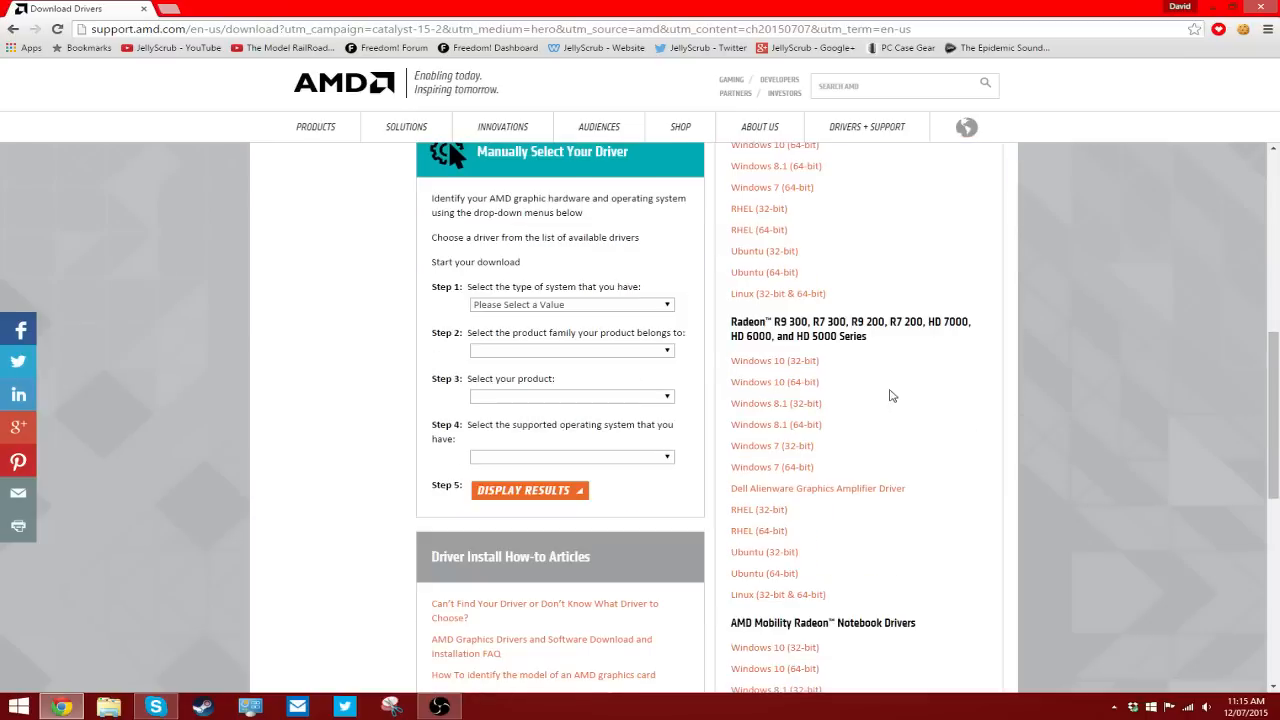
mouse_move(948, 328)
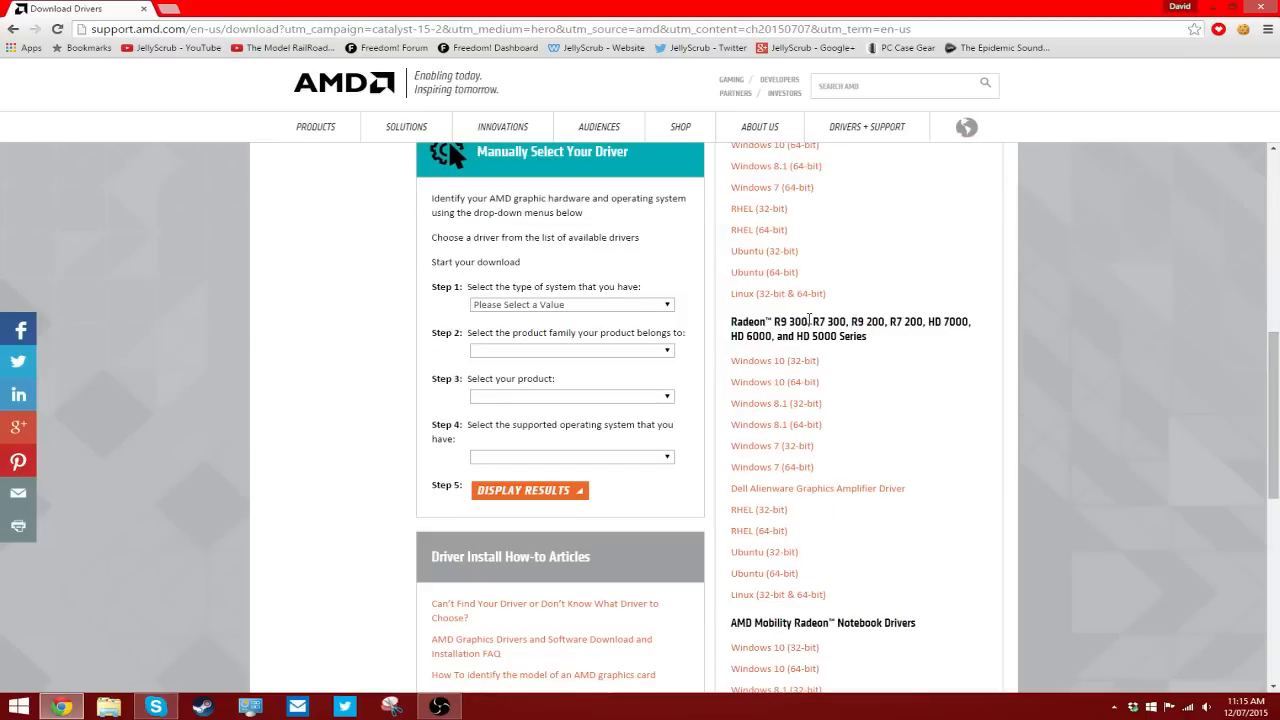
Highlight a Radeon series name in the Latest AMD Catalyst Drivers and Software list
double_click(862, 320)
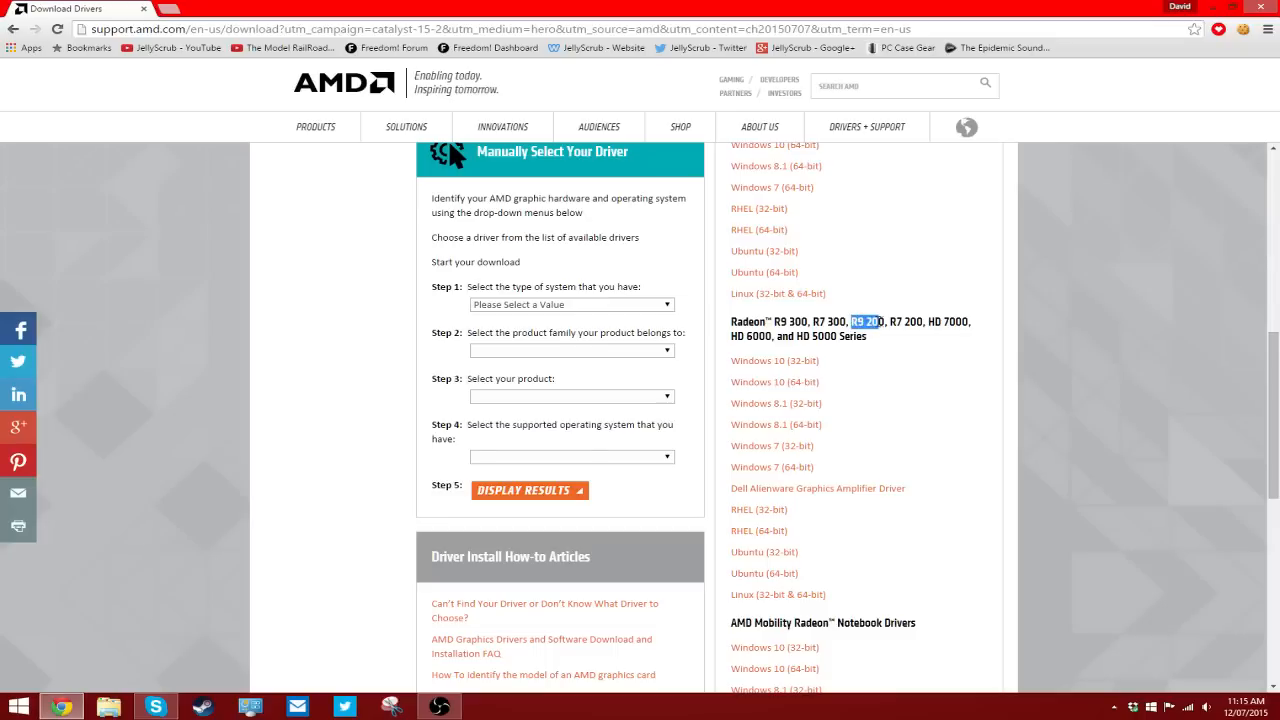
mouse_move(790, 388)
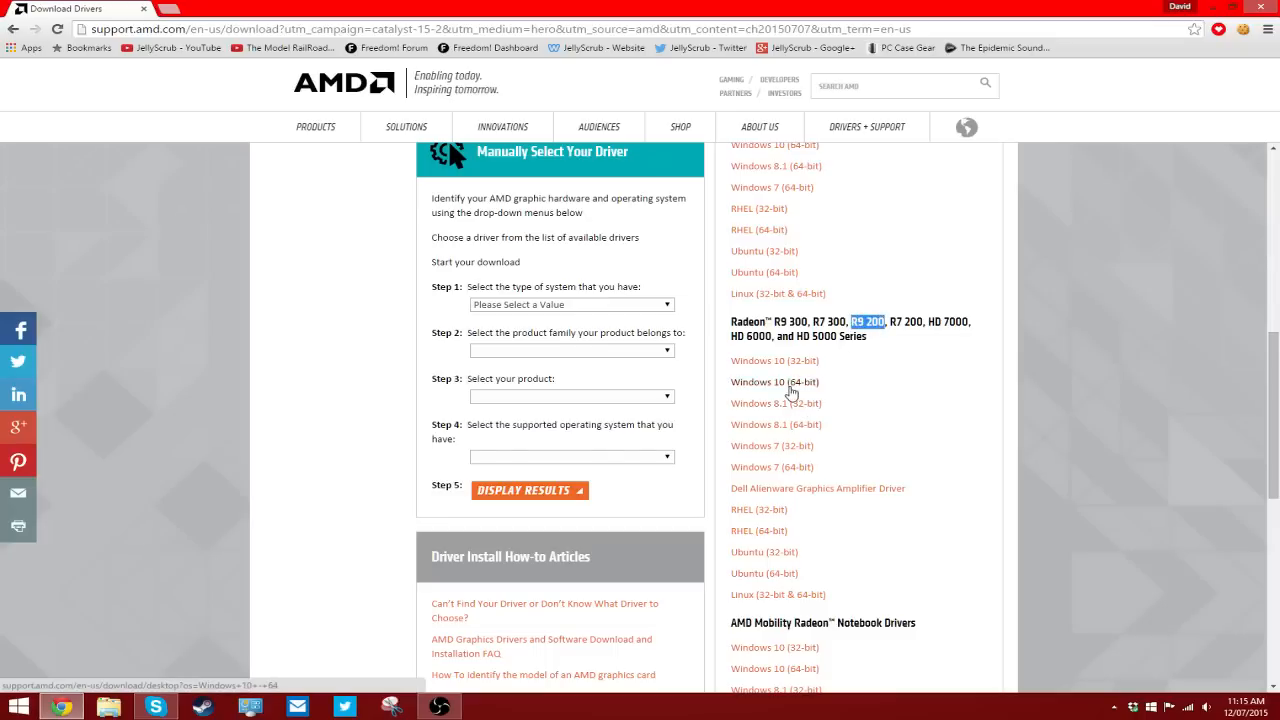
scroll("down", 3)
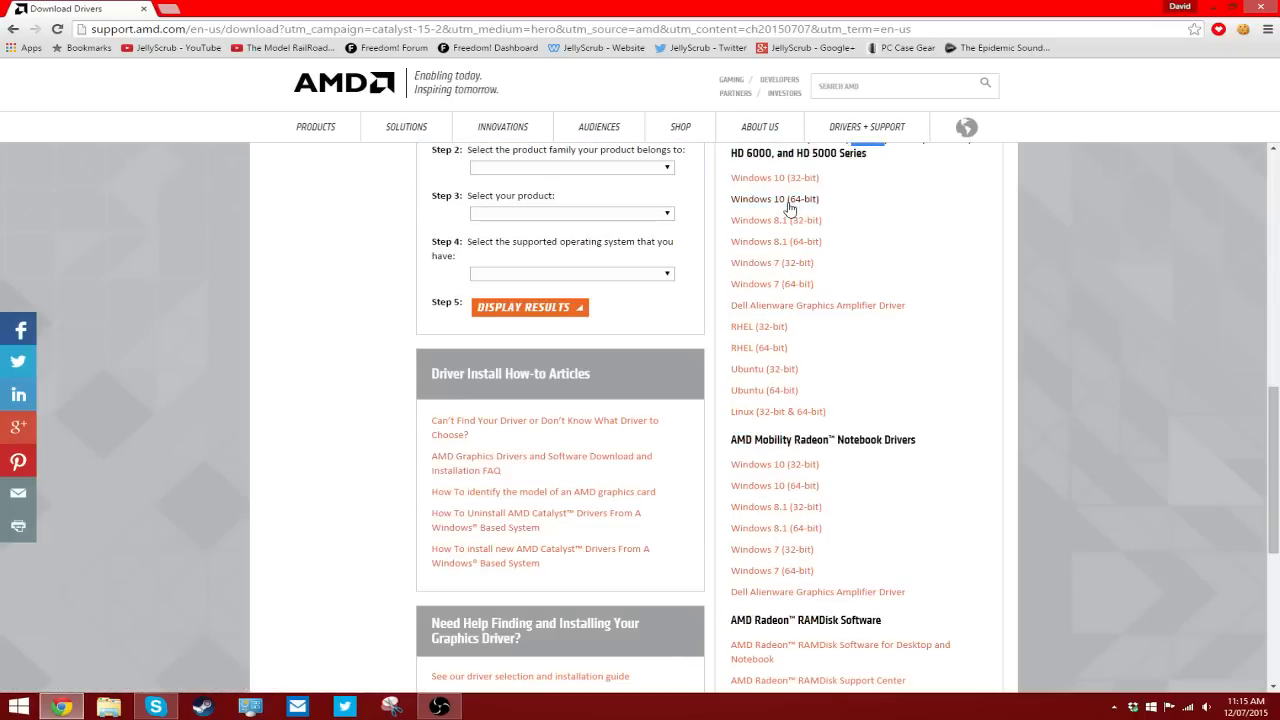
scroll("up", 3)
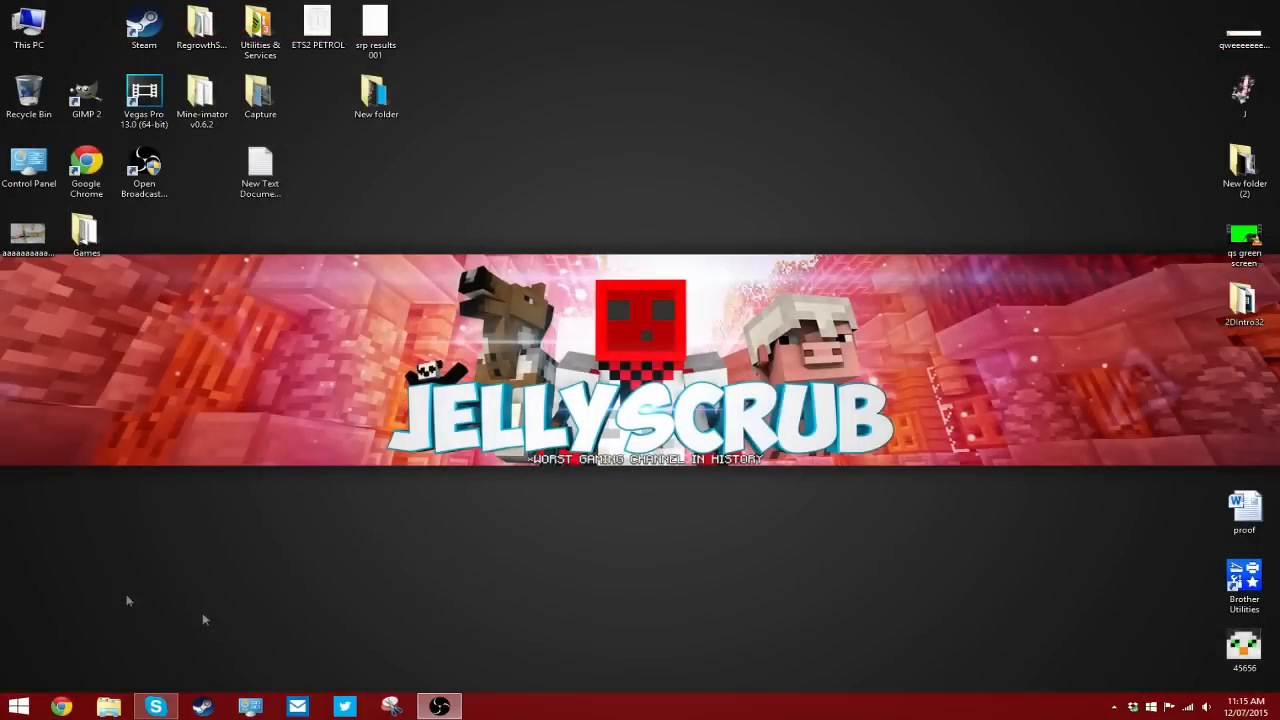
mouse_move(130, 478)
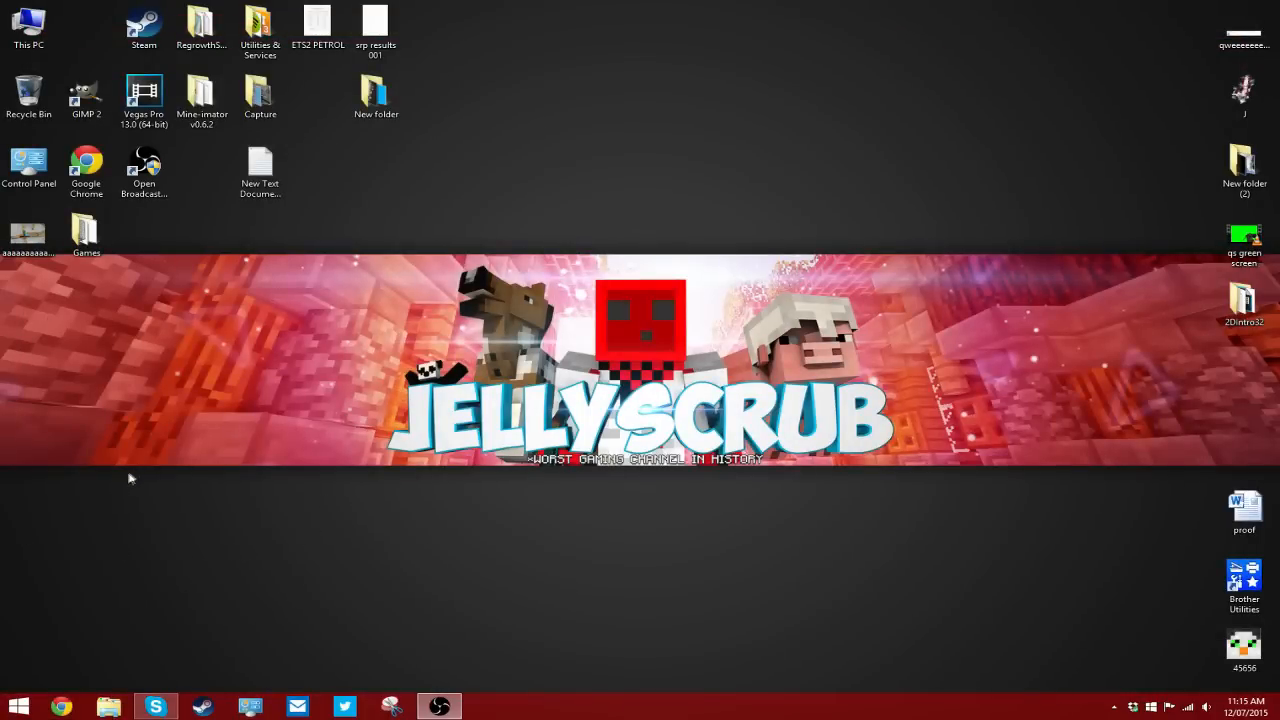
mouse_move(370, 390)
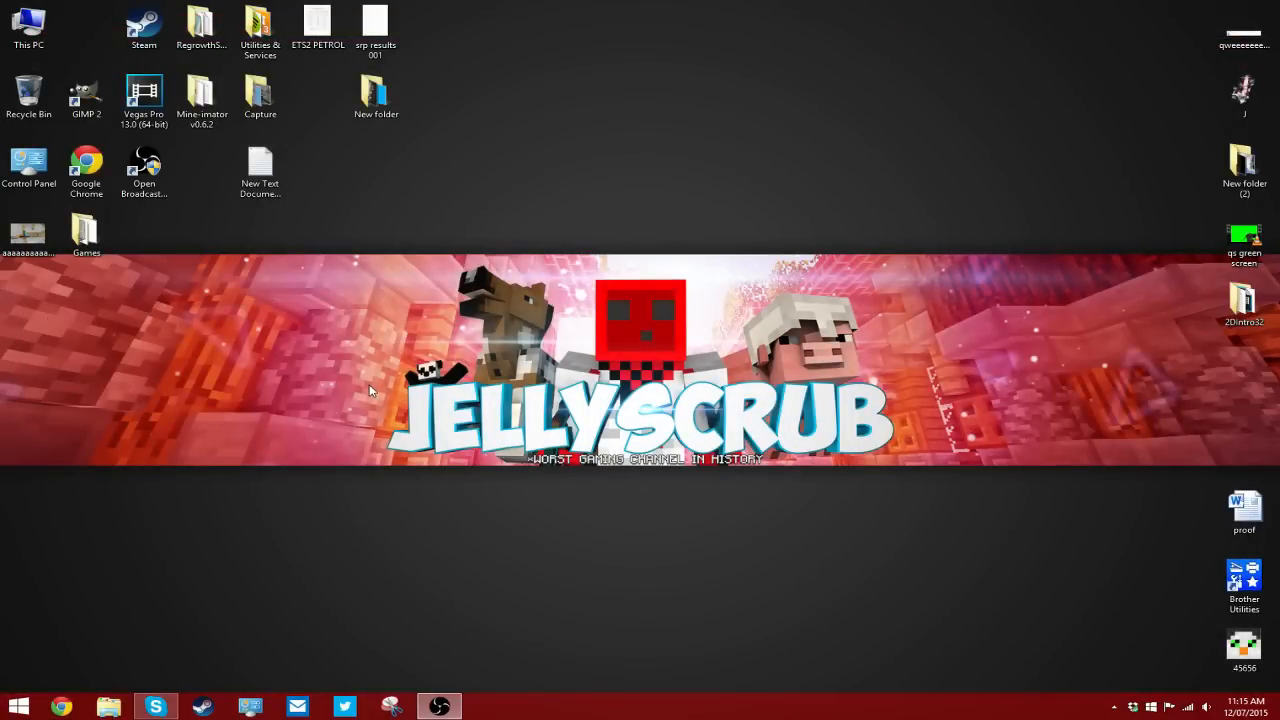
mouse_move(476, 536)
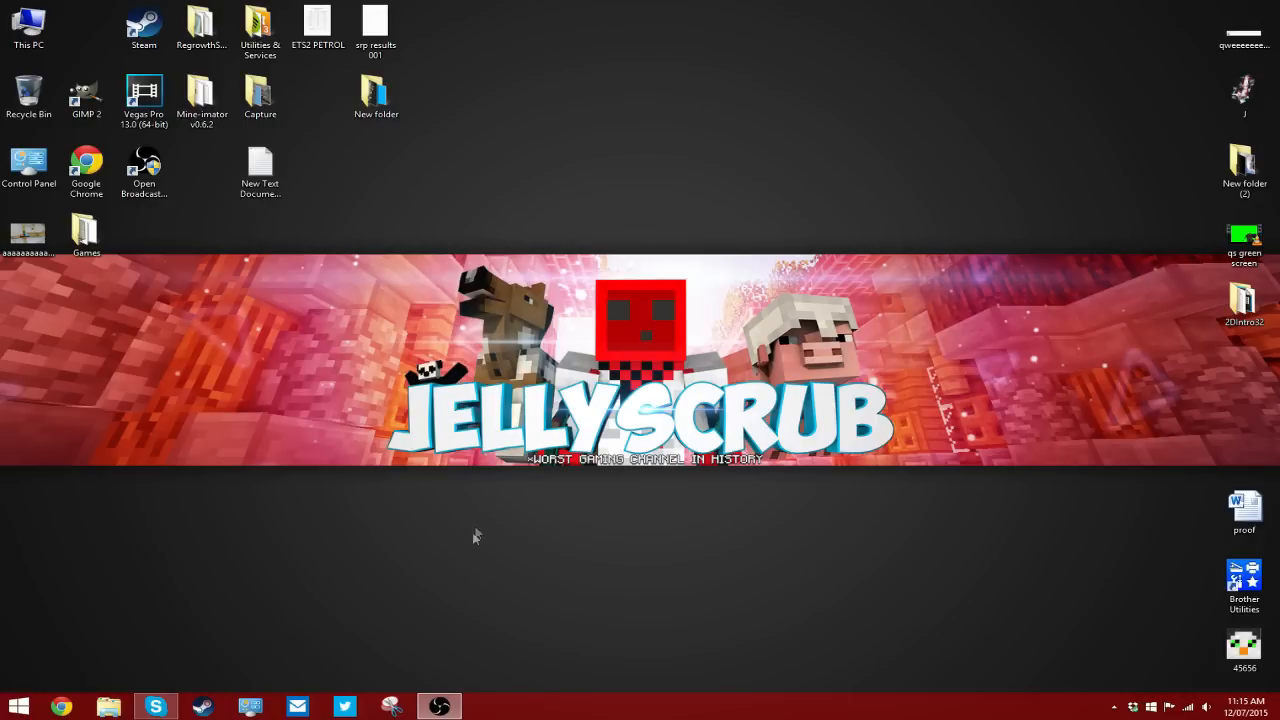
Bring up the desktop right-click menu to reach the AMD graphics settings
right_click(476, 536)
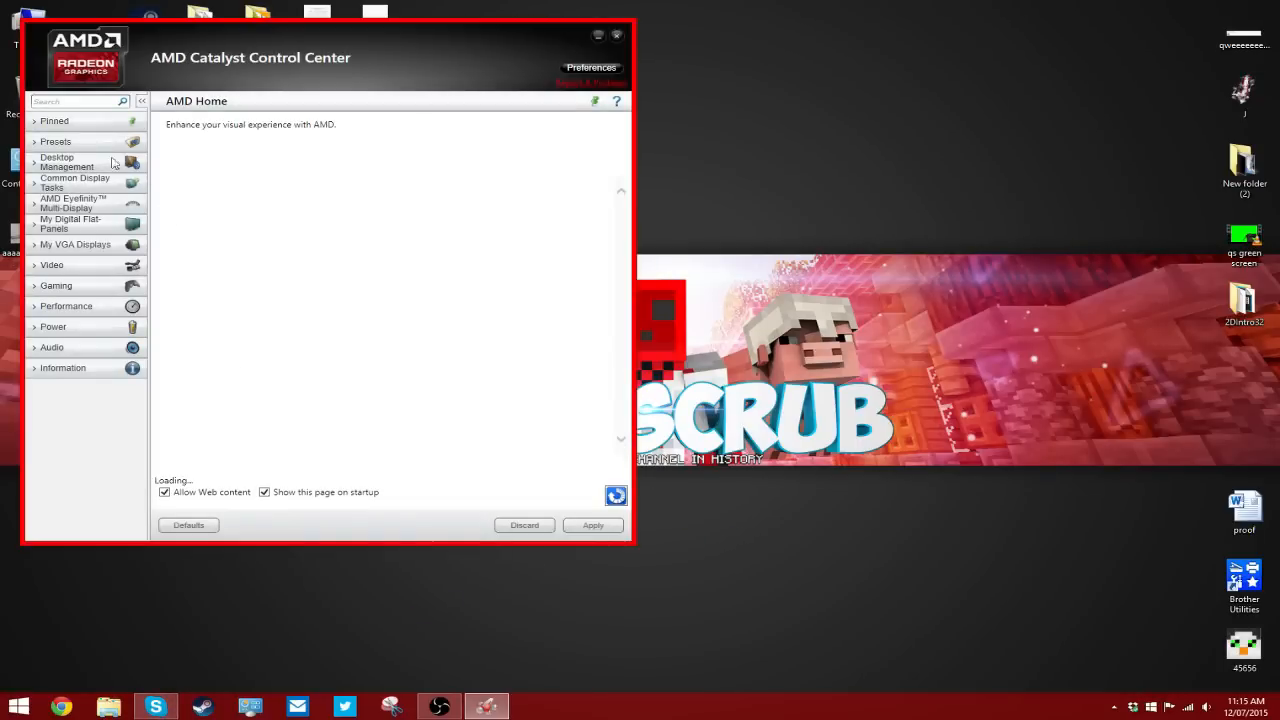
mouse_move(98, 228)
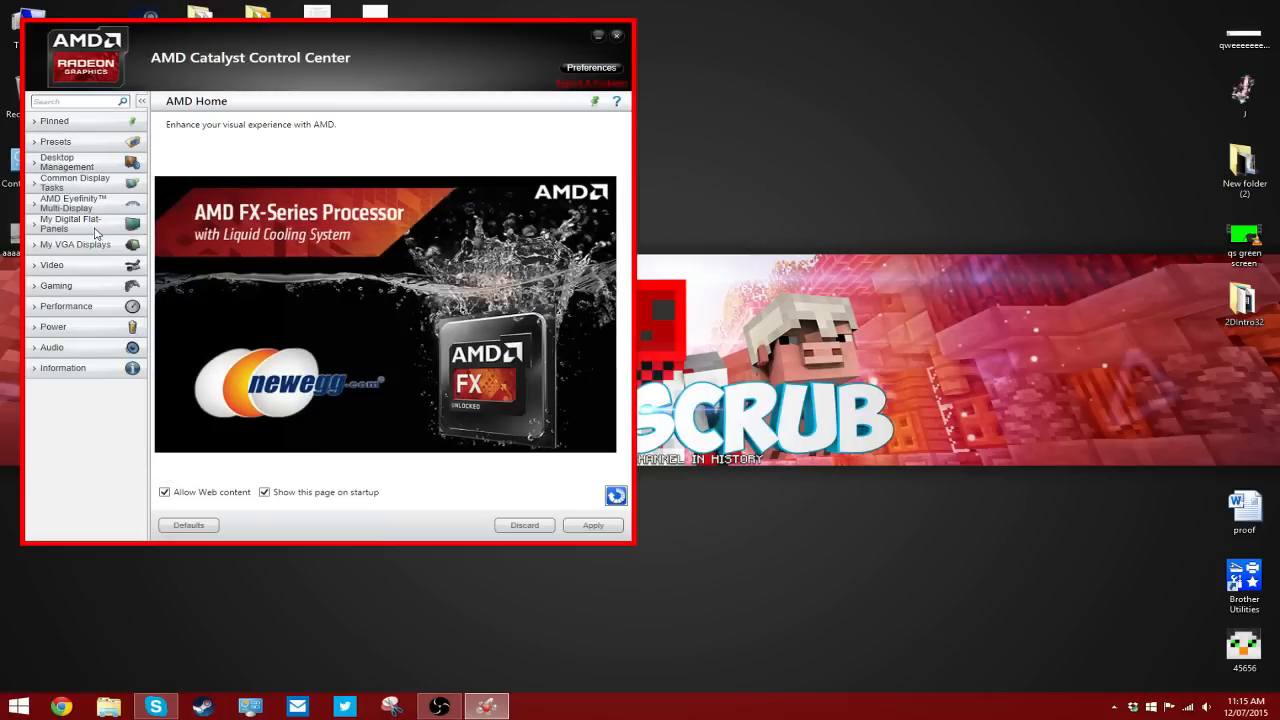
Expand My Digital Flat-Panels to list Properties, Display Color and HDTV Support
left_click(70, 224)
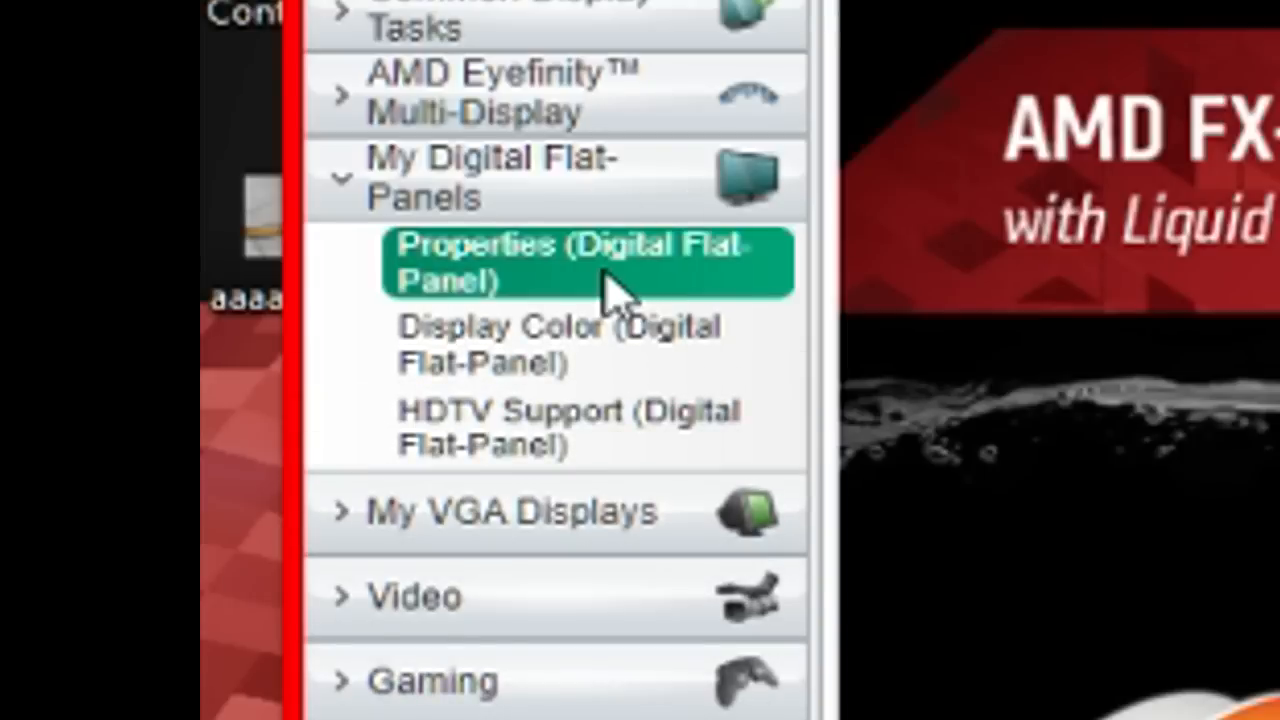
In flat-panel Properties, toggle 'Enable virtual super resolution' off and back on
left_click(560, 260)
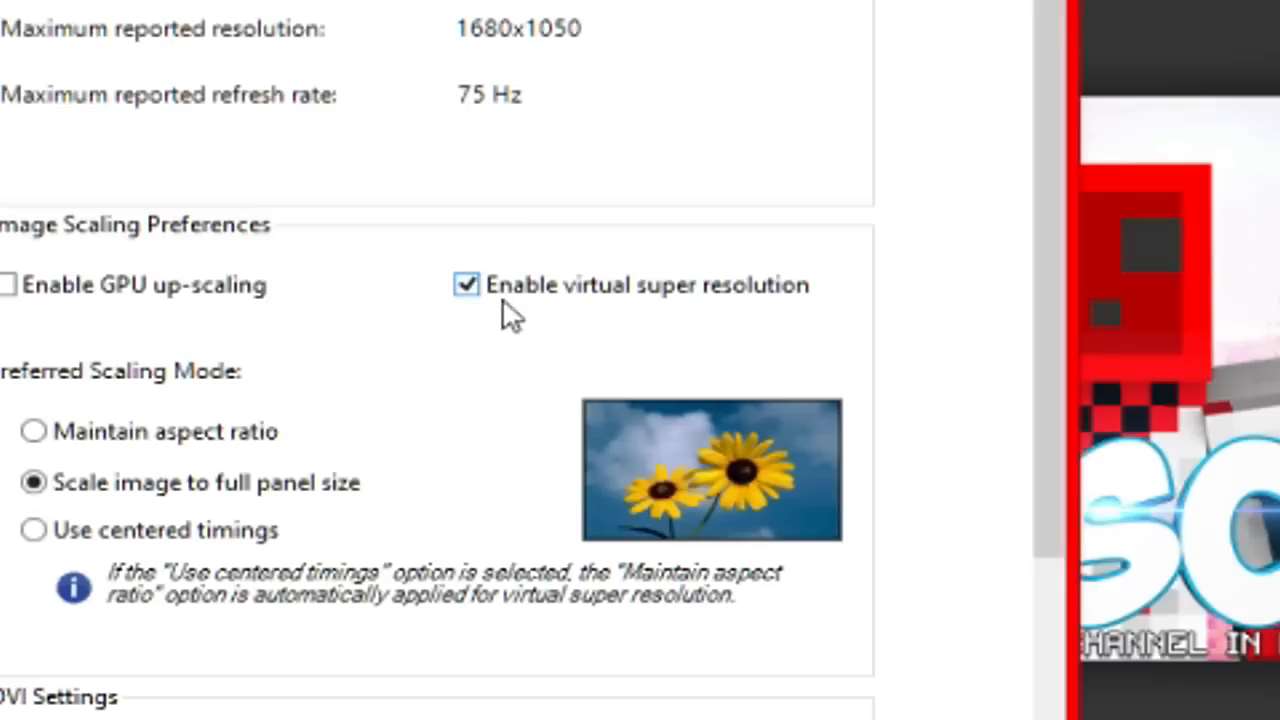
left_click(466, 284)
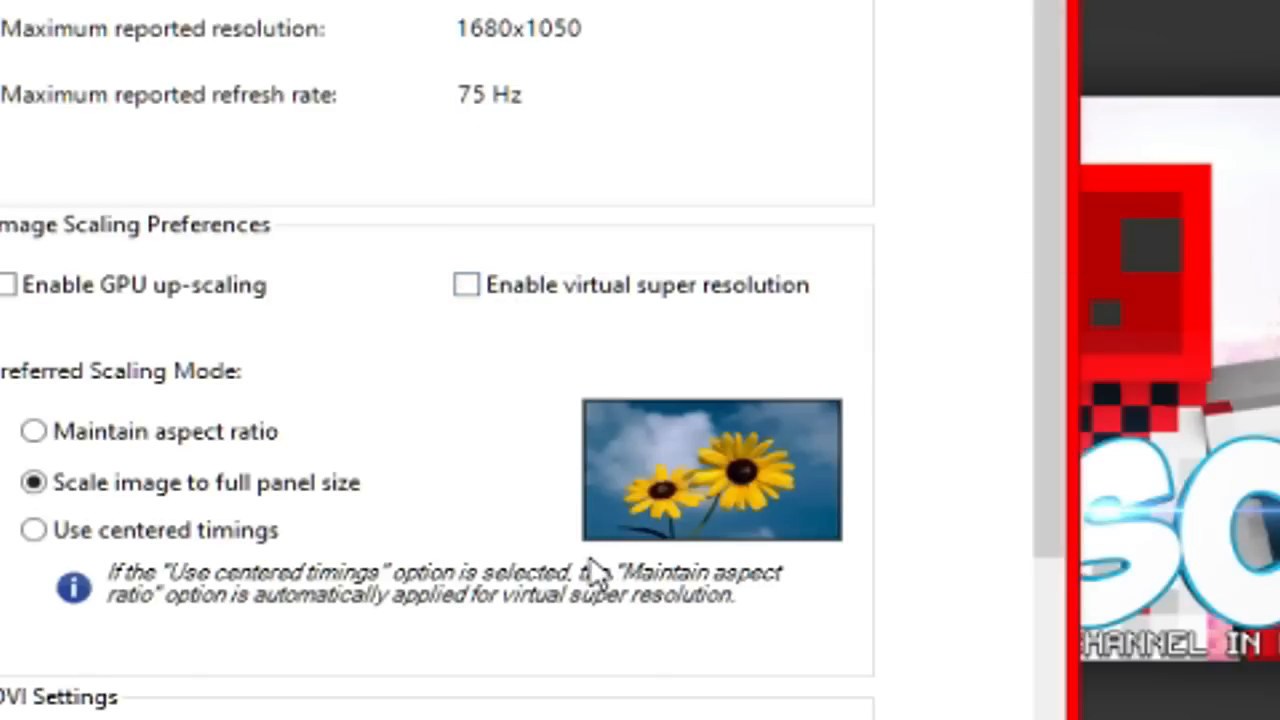
left_click(466, 284)
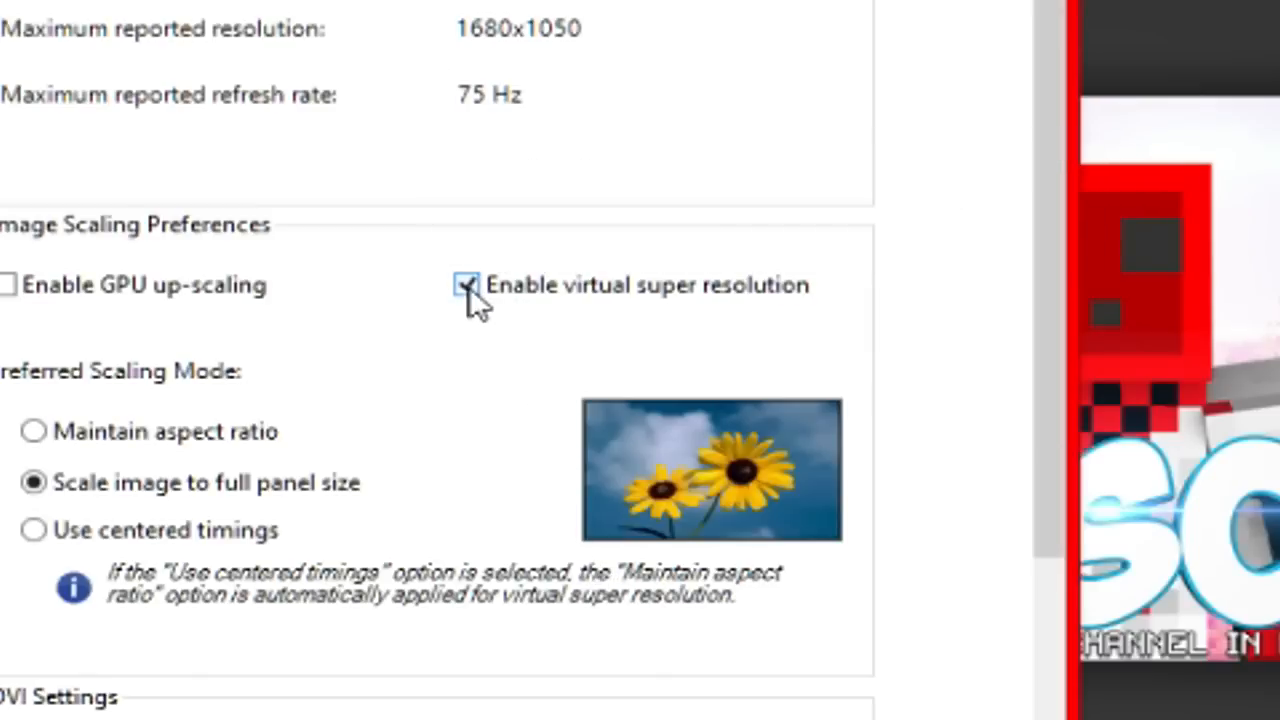
mouse_move(550, 300)
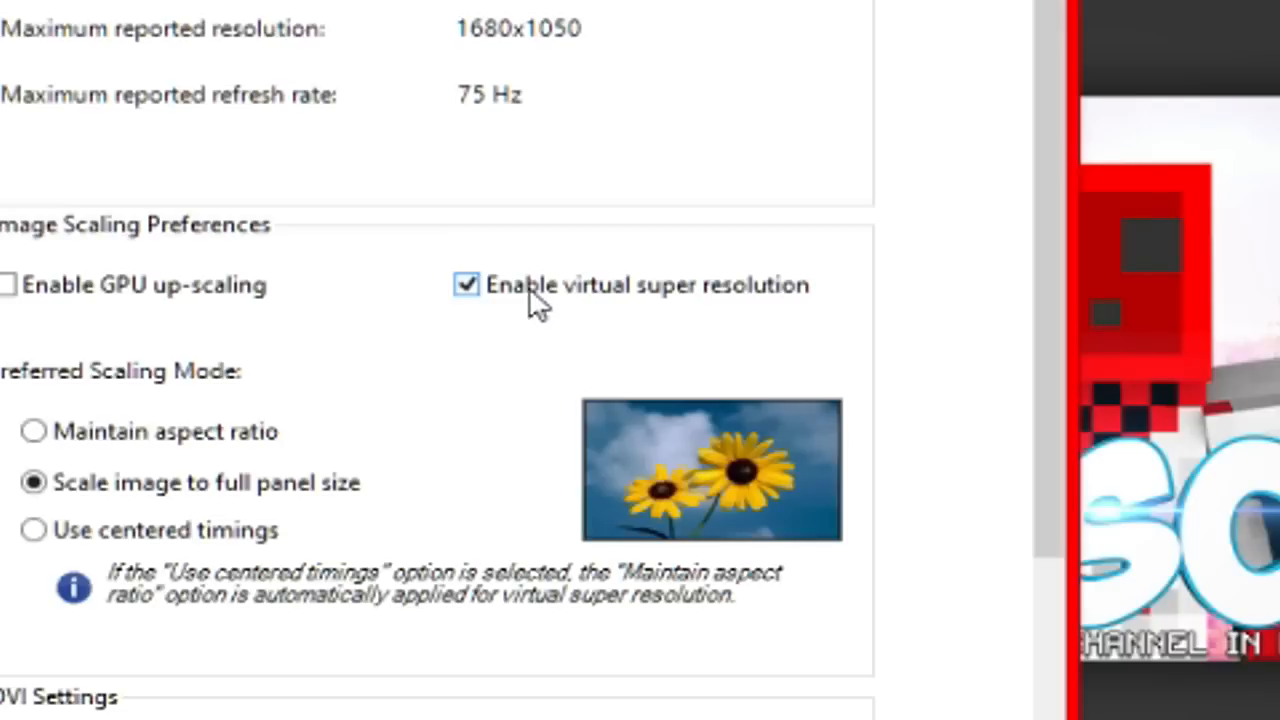
mouse_move(468, 286)
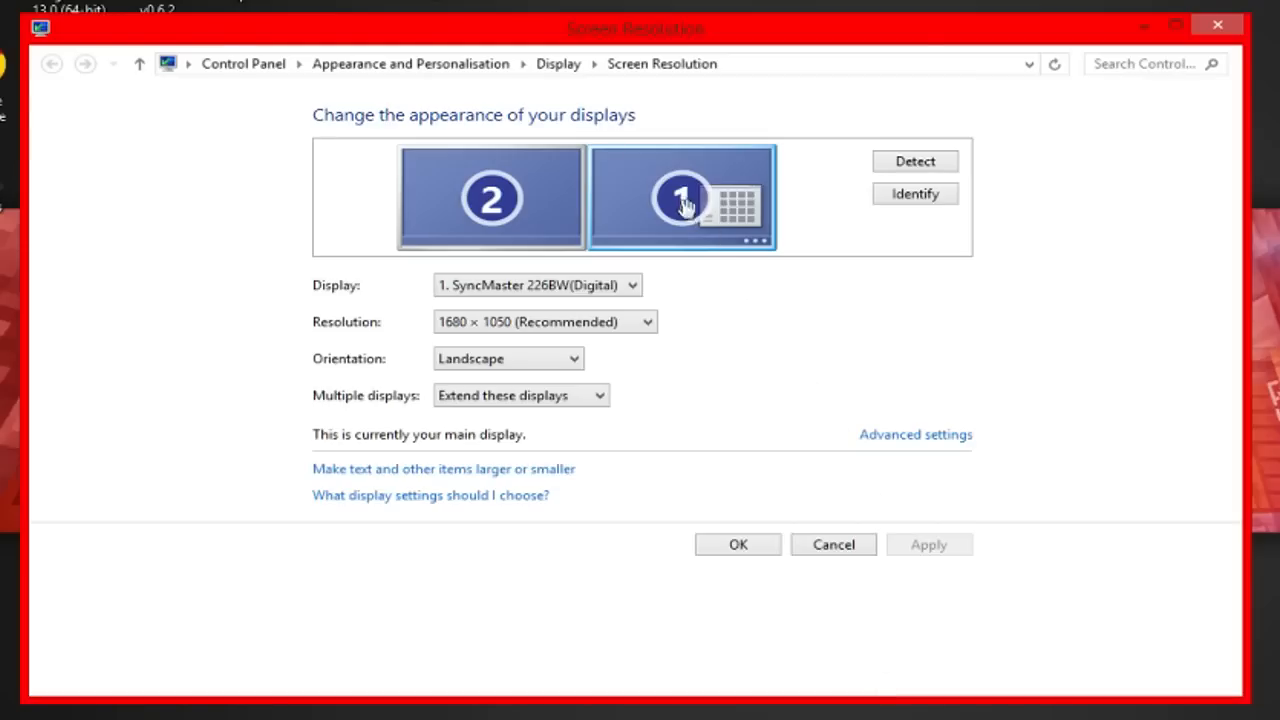
mouse_move(490, 336)
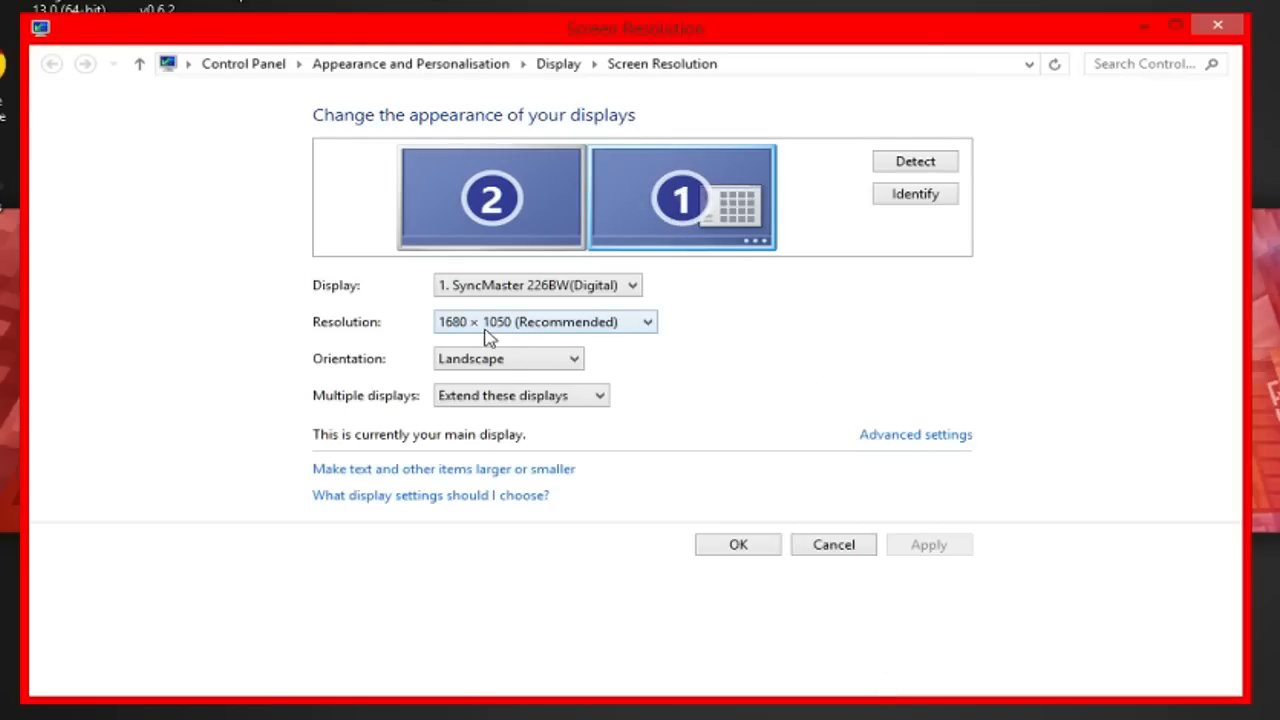
mouse_move(520, 328)
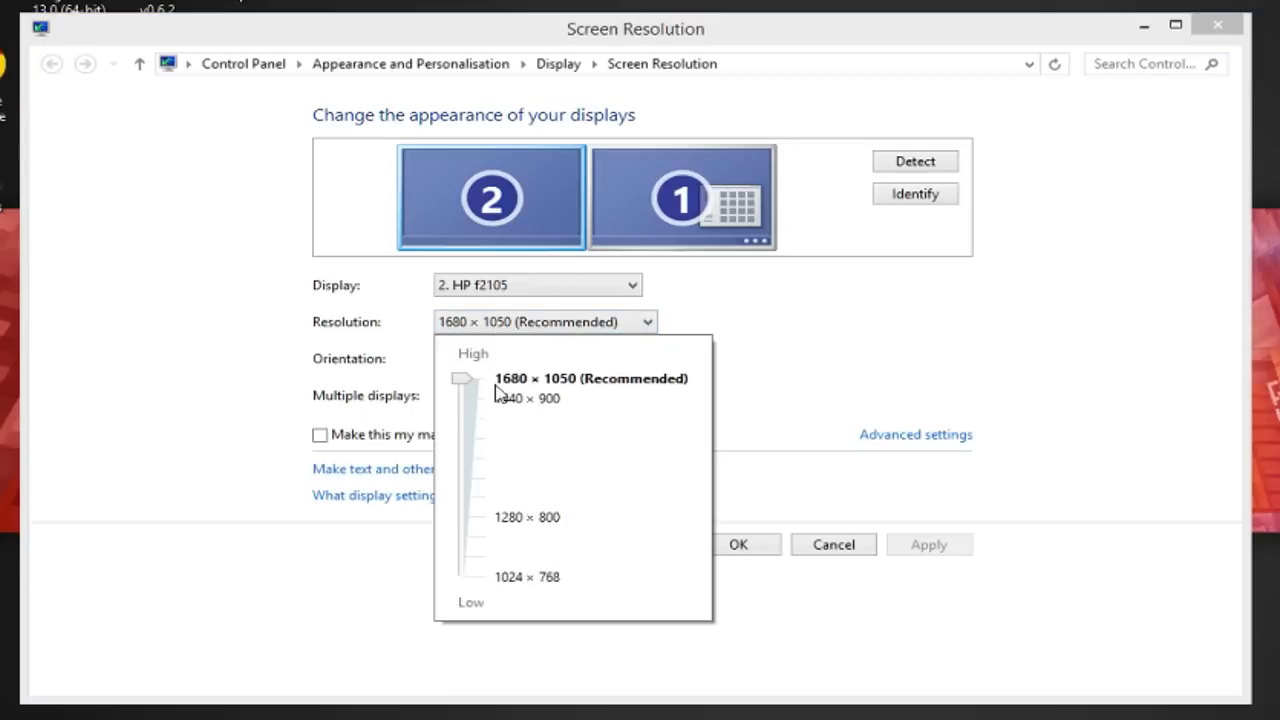
mouse_move(458, 382)
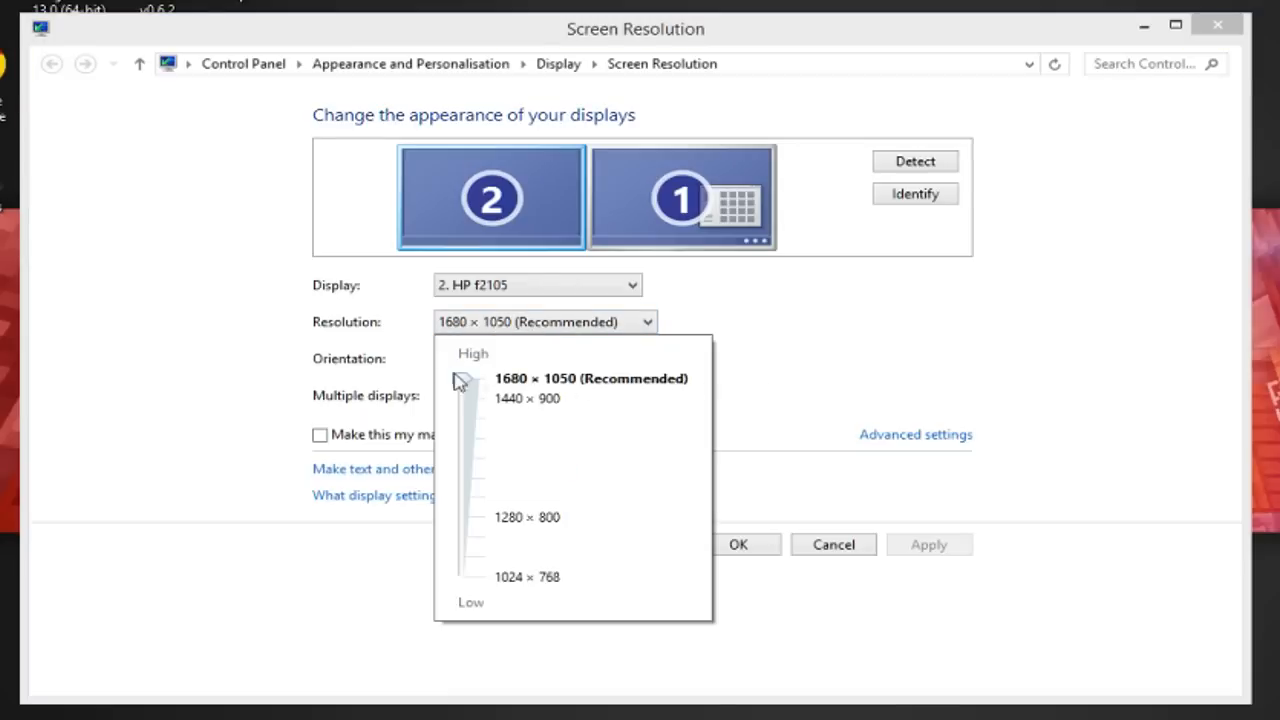
mouse_move(528, 390)
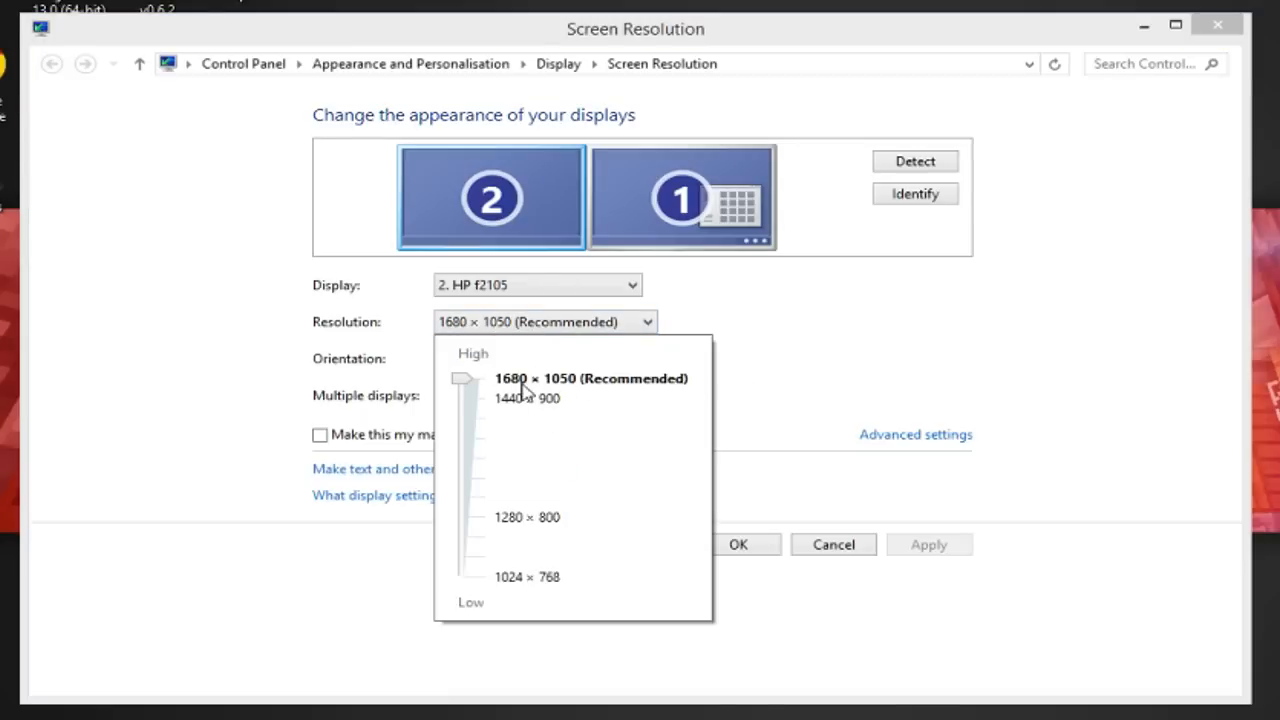
mouse_move(510, 368)
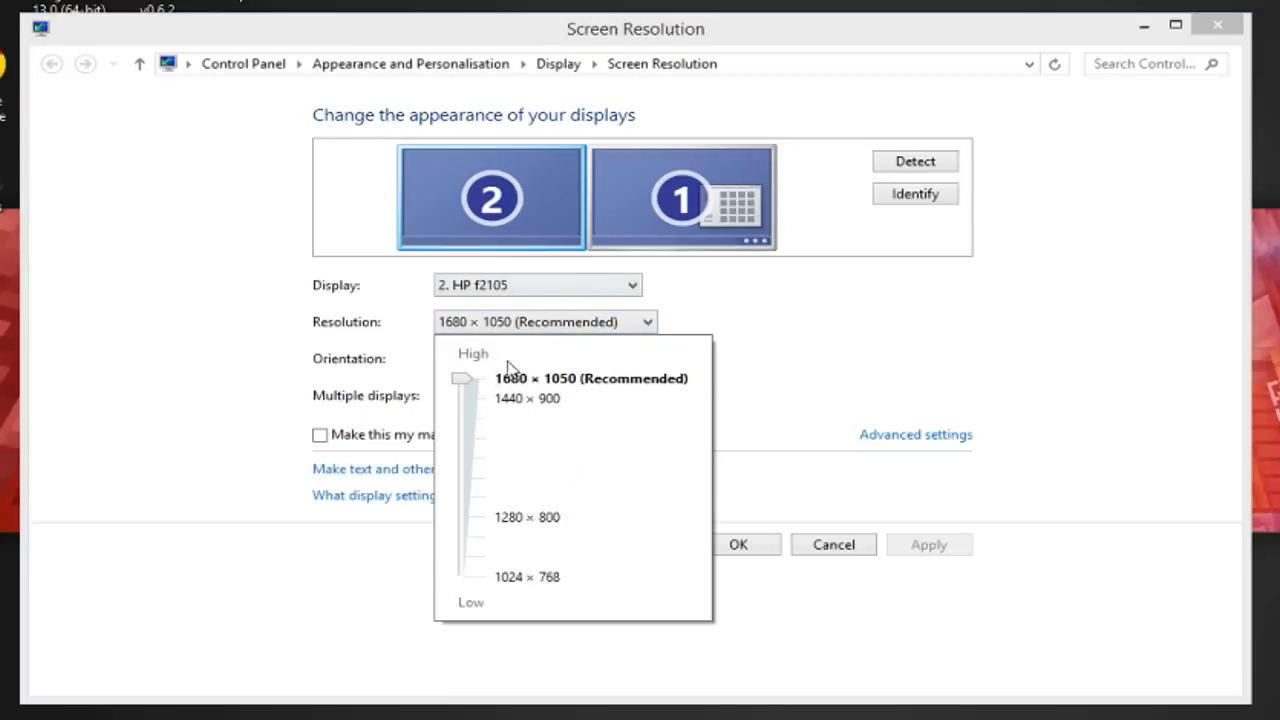
mouse_move(640, 402)
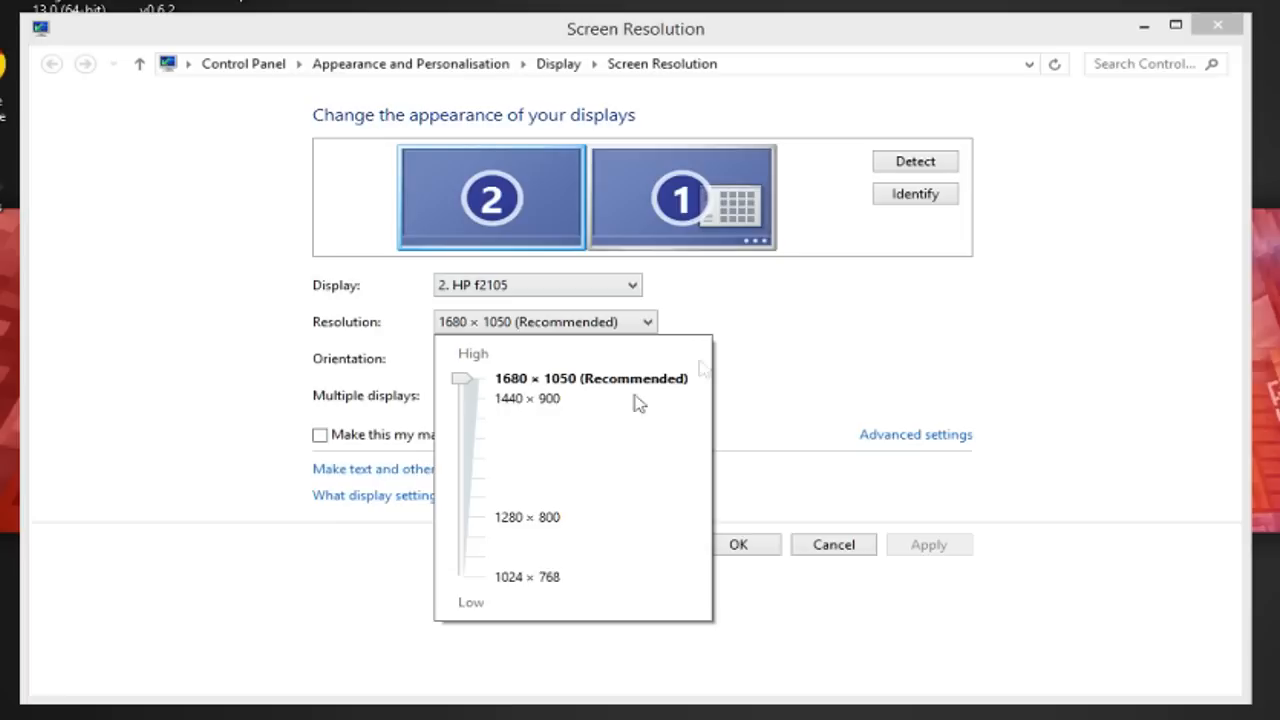
Select main display 1 and raise its resolution slider to 2048 × 1536
left_click(592, 376)
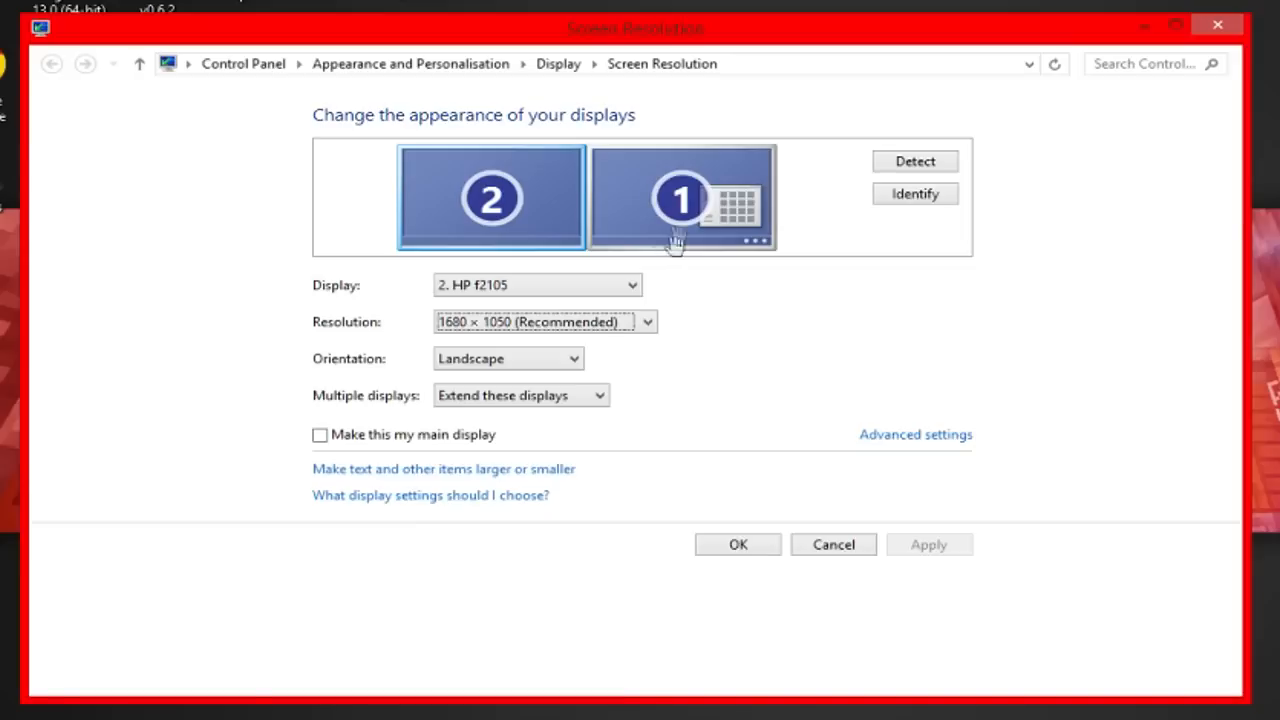
left_click(680, 198)
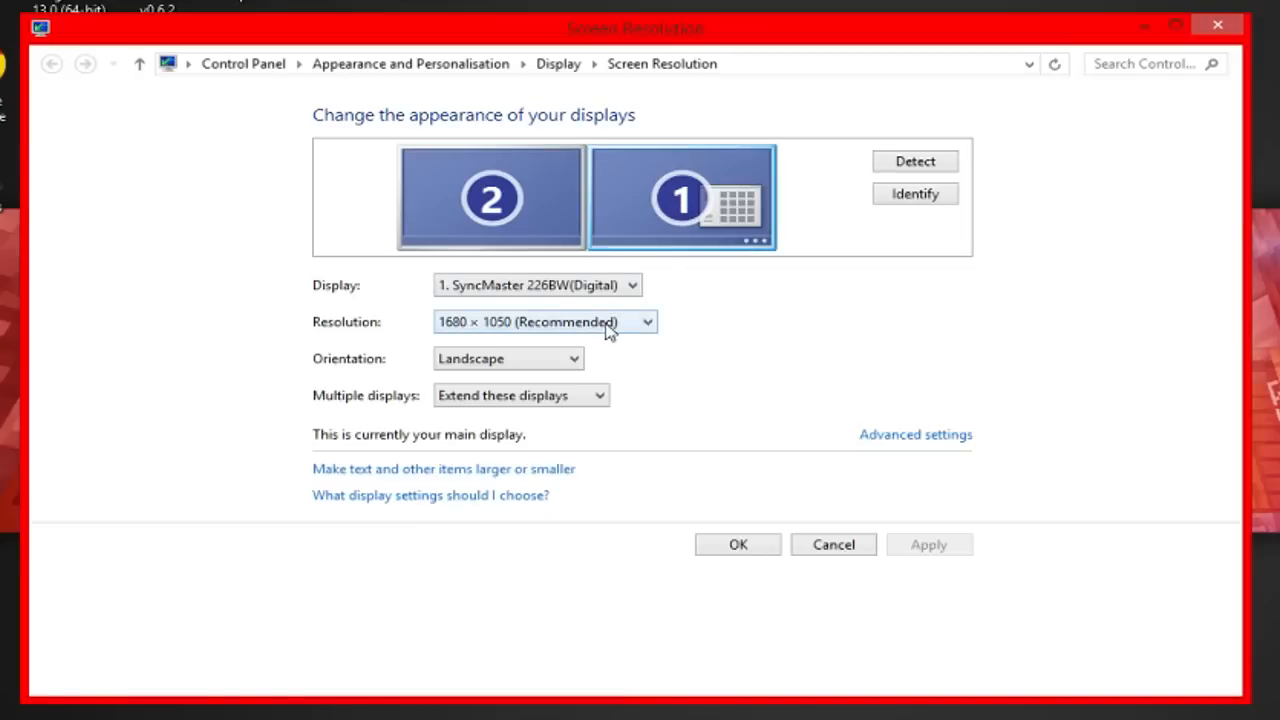
left_click(646, 320)
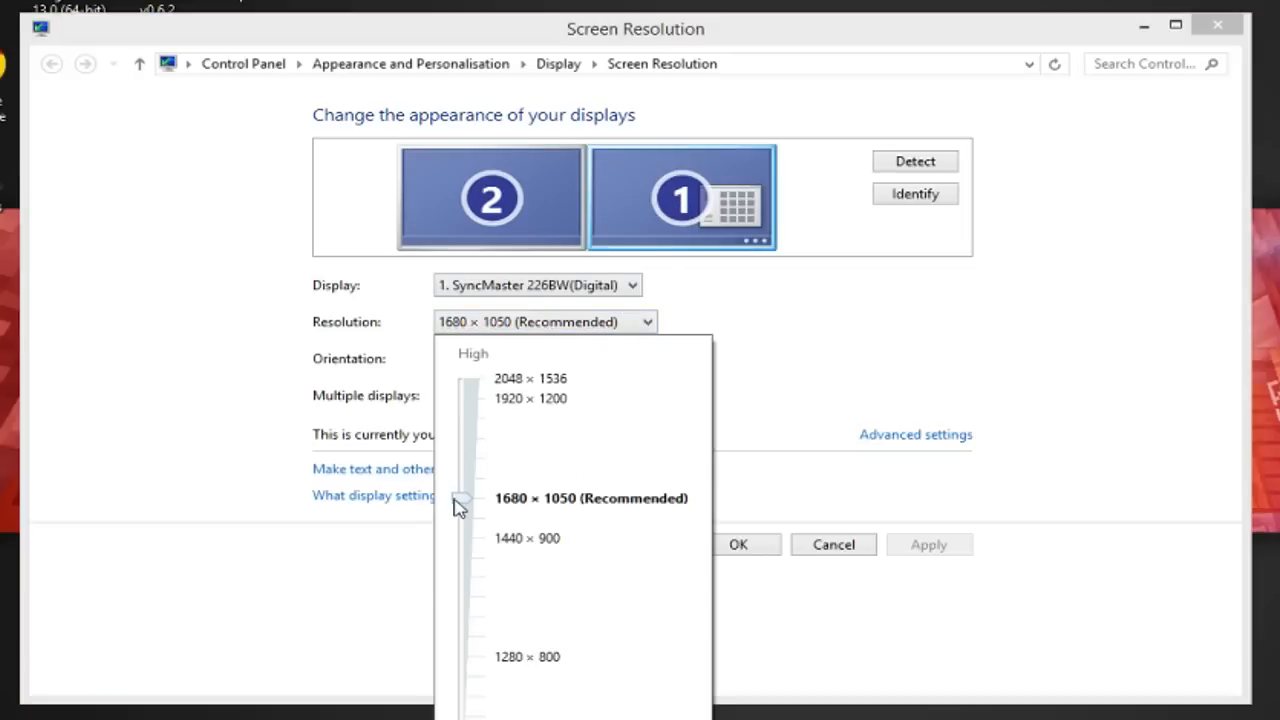
left_click_drag(462, 500, 462, 470)
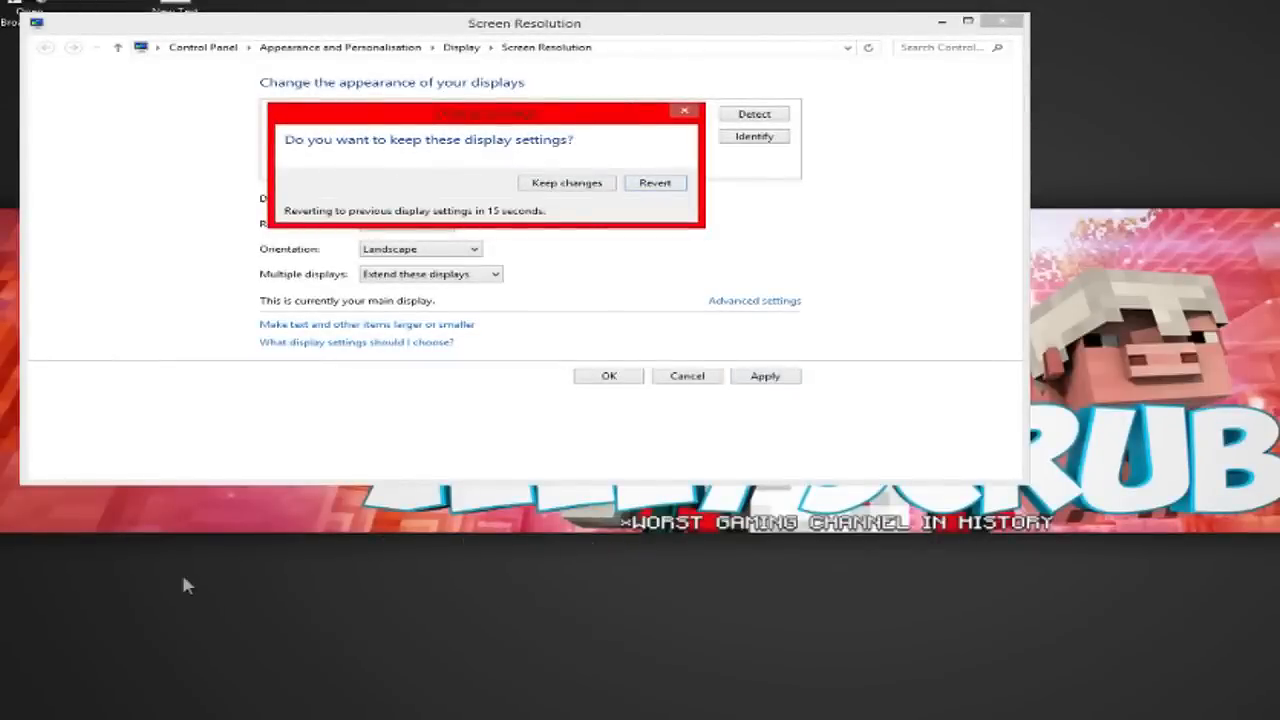
mouse_move(924, 430)
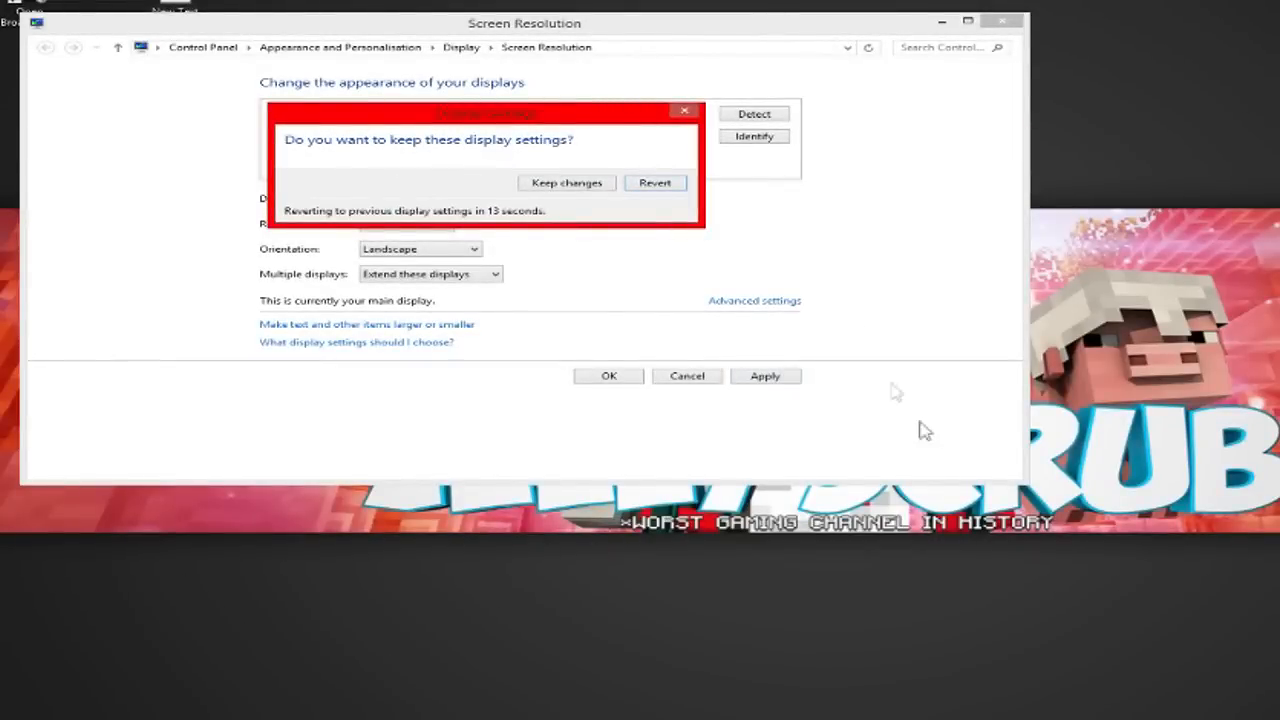
mouse_move(838, 358)
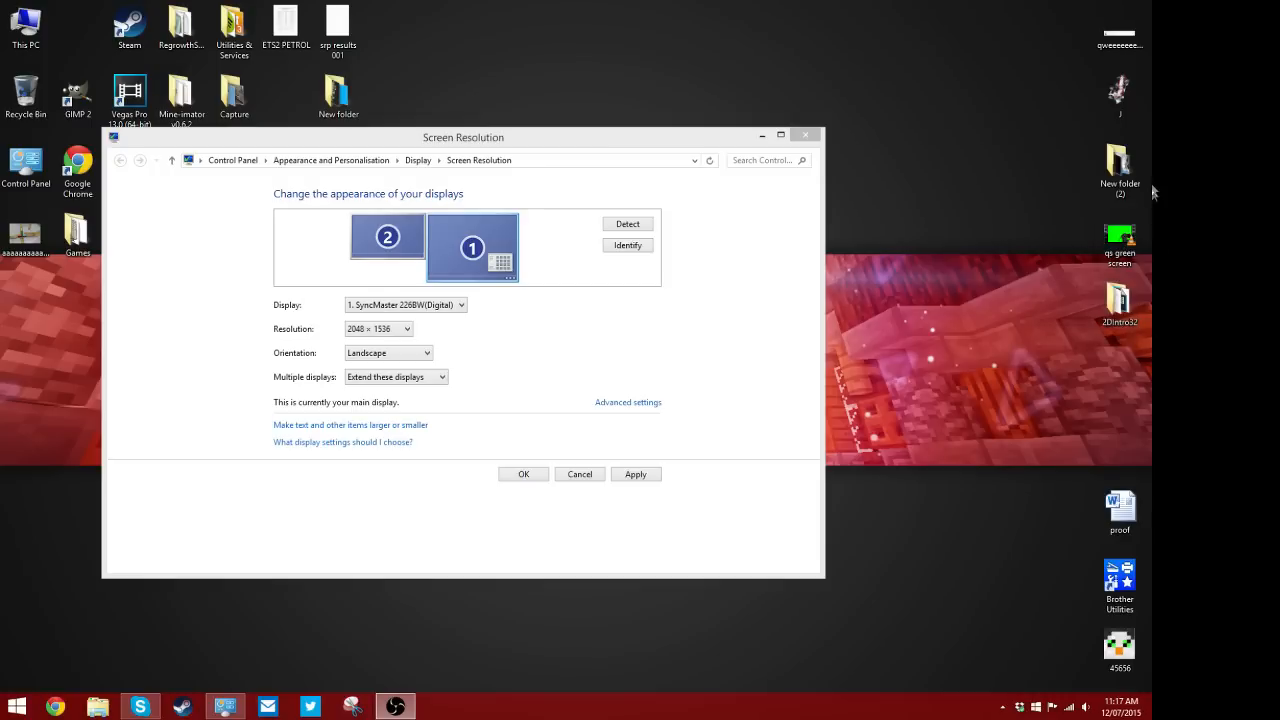
mouse_move(420, 330)
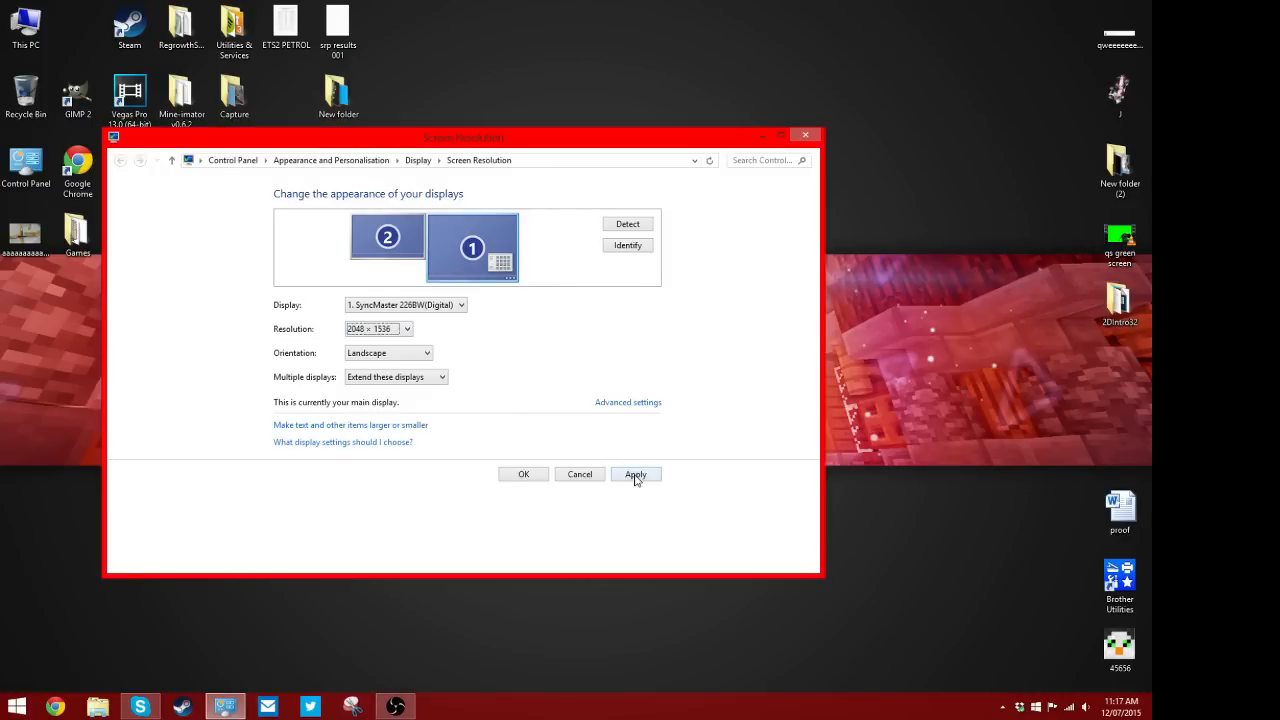
Apply 2048 × 1536 to the main SyncMaster display and keep the change
left_click(636, 474)
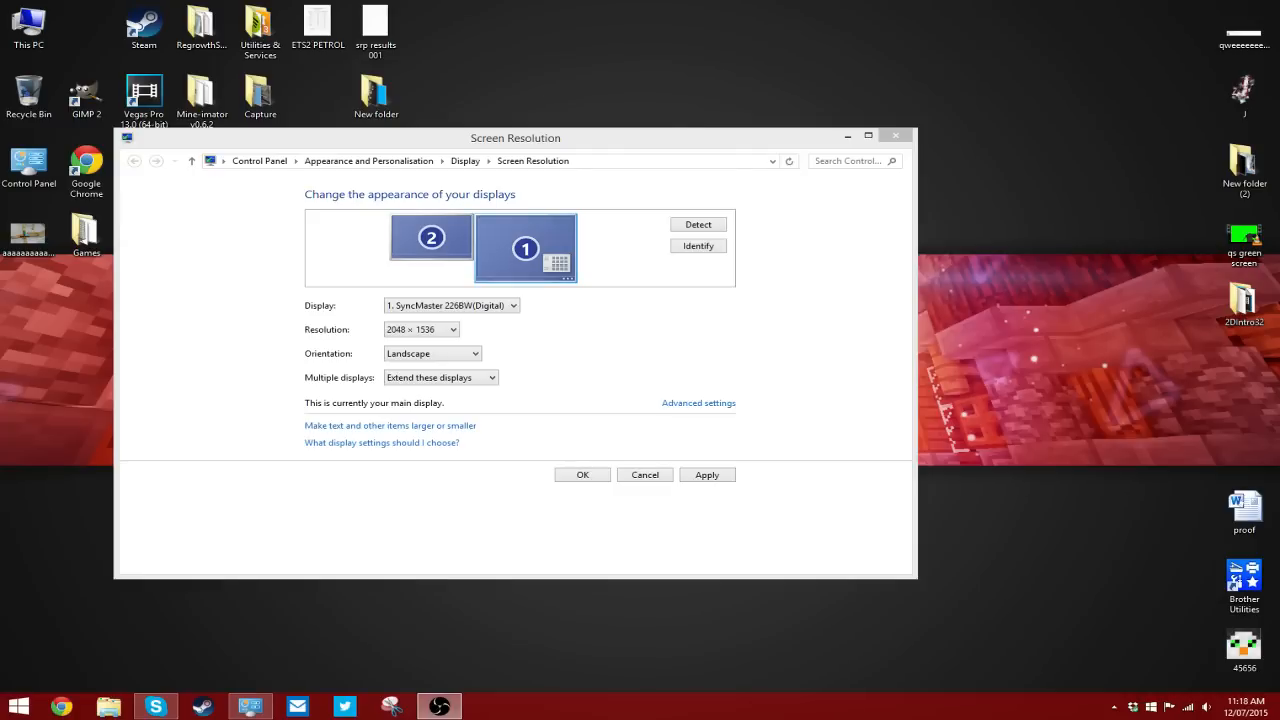
mouse_move(572, 236)
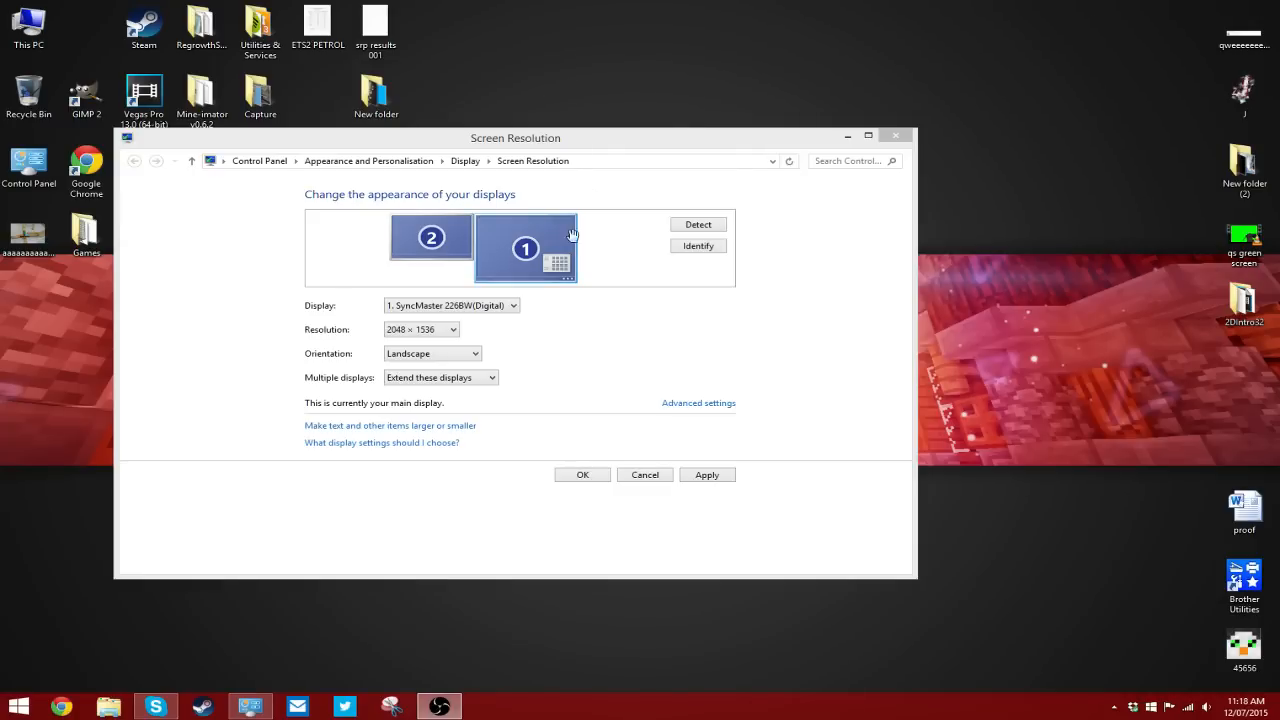
Set the main display's resolution back to 1680 × 1050 (Recommended)
left_click(452, 328)
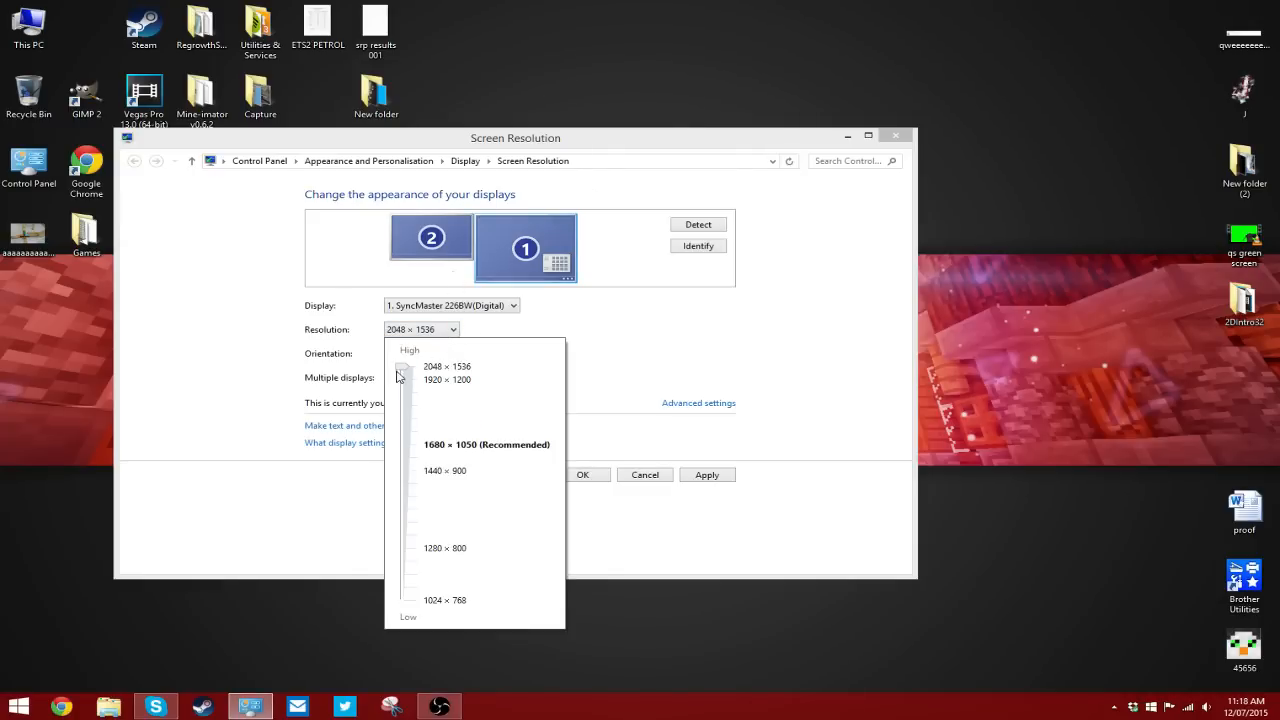
left_click(486, 444)
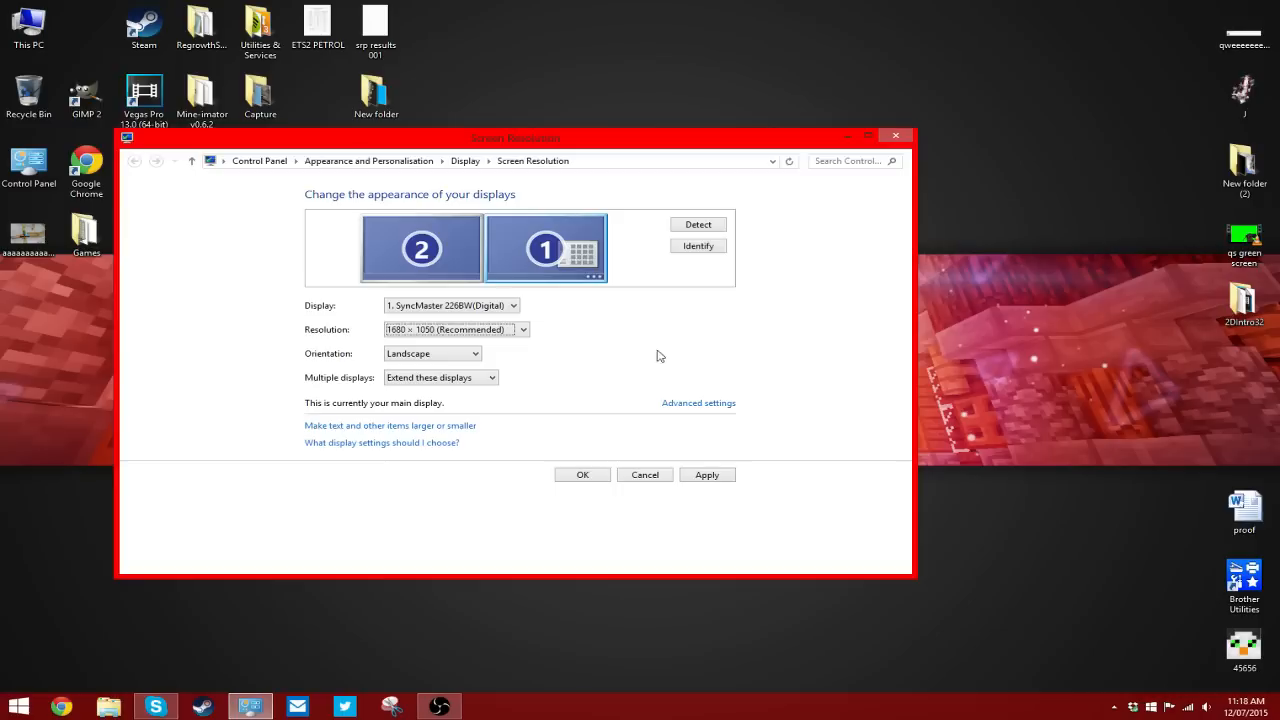
mouse_move(280, 668)
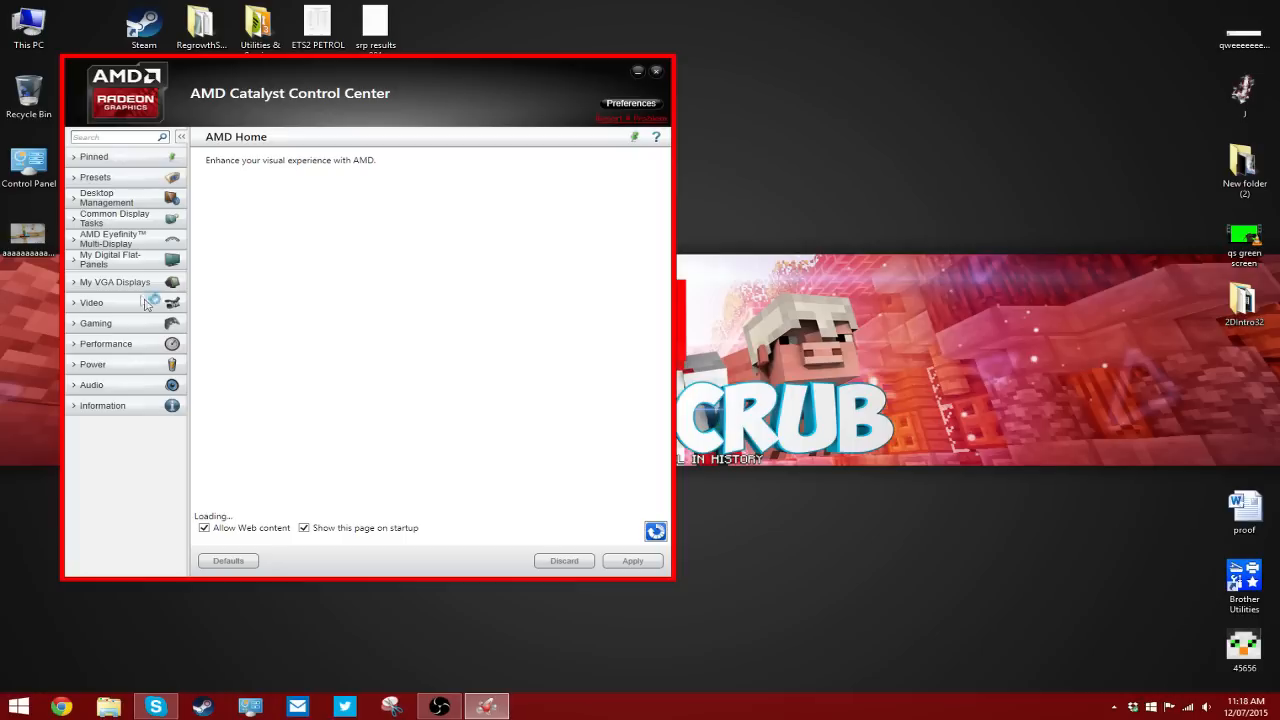
Return to flat-panel Properties, where virtual super resolution still shows enabled
left_click(110, 260)
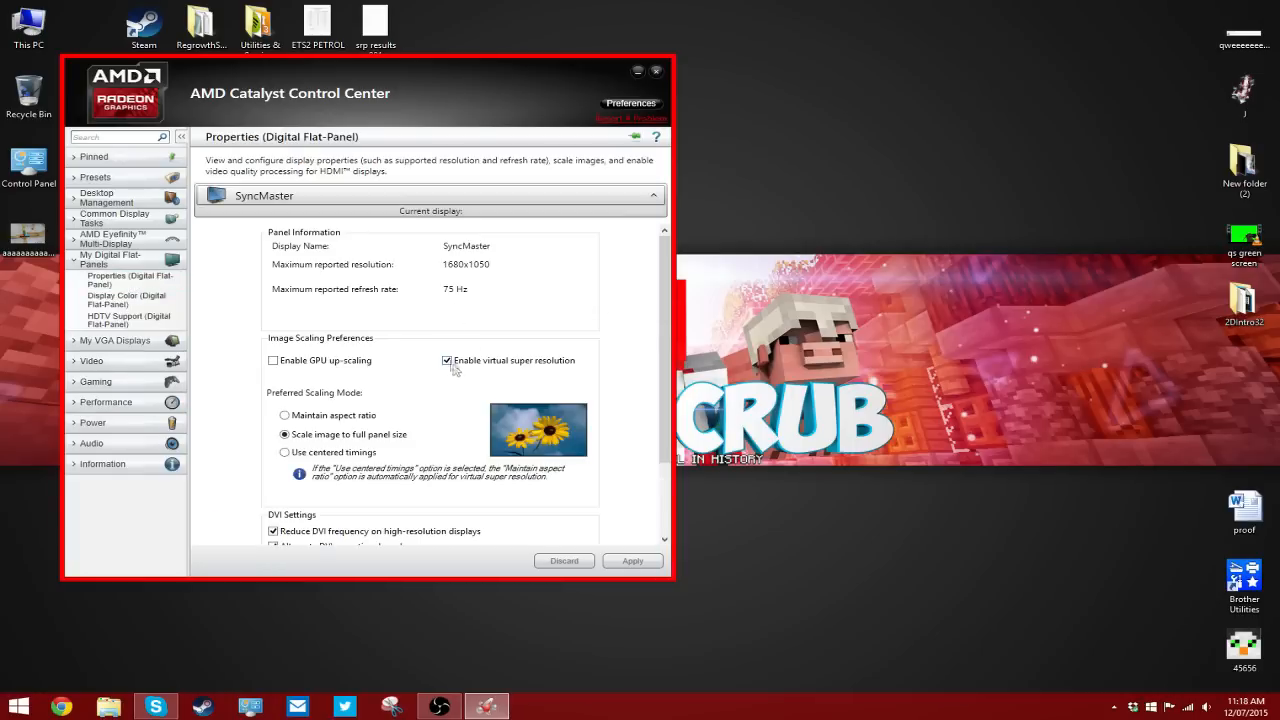
mouse_move(448, 360)
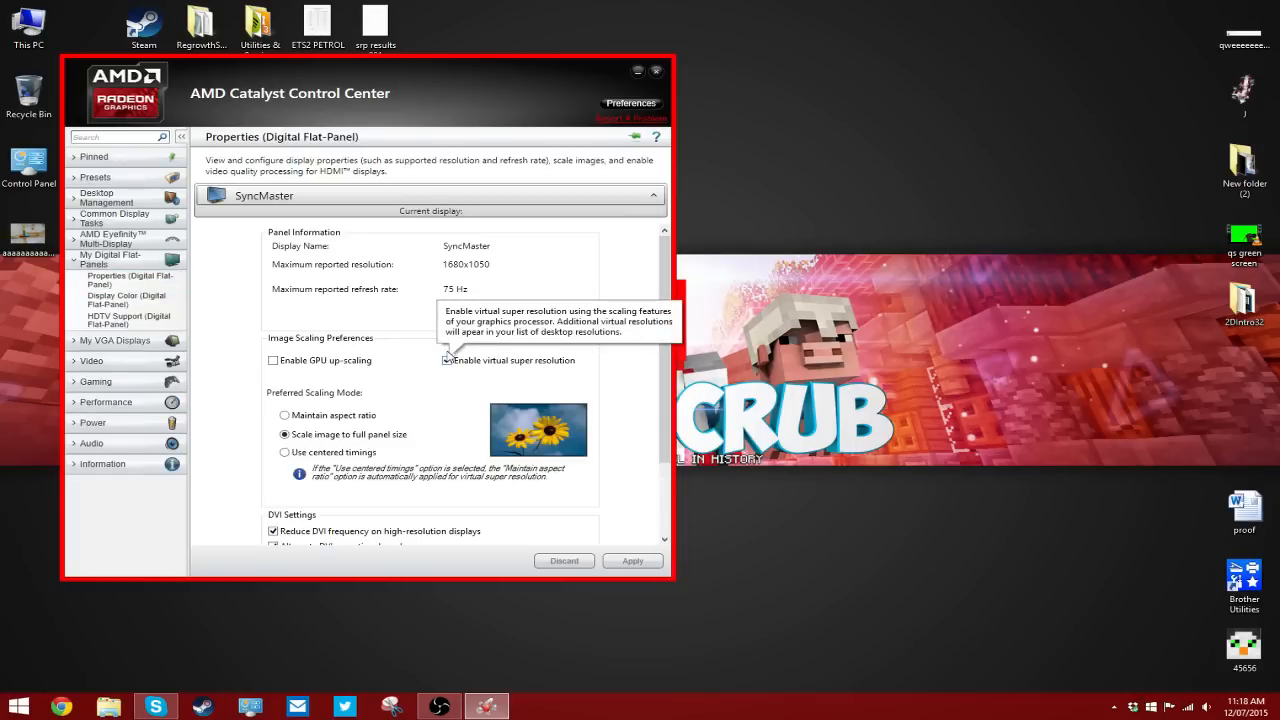